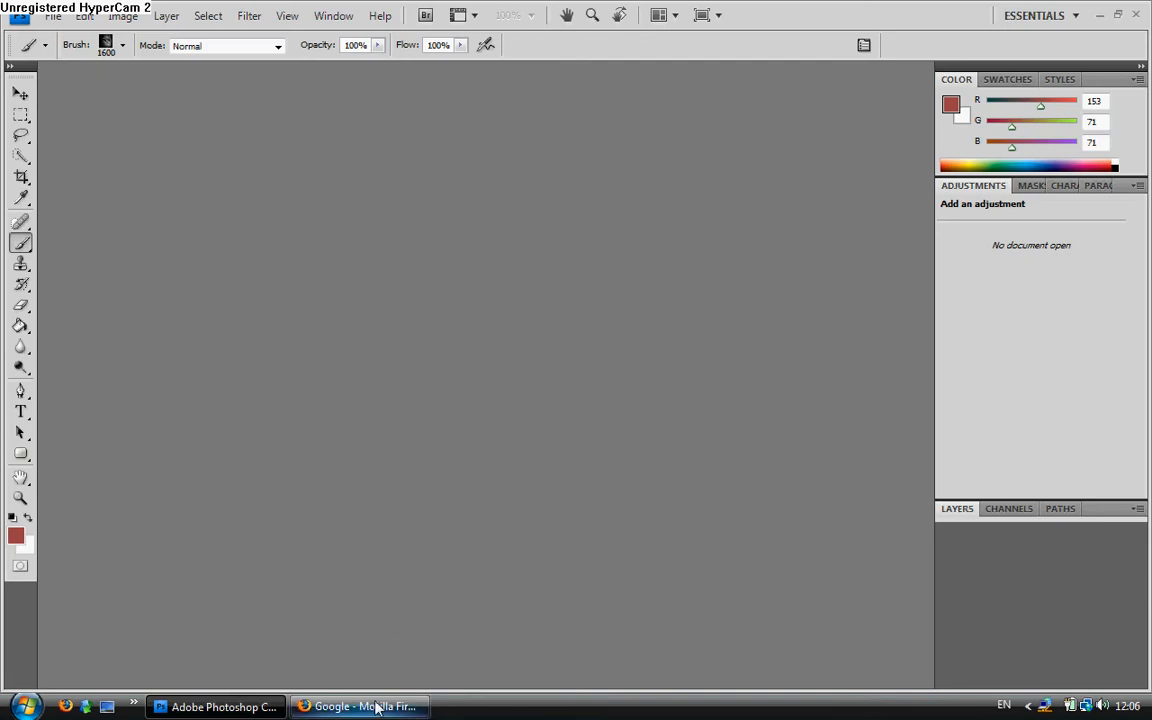
# Switch from Photoshop to the Firefox window showing the Google homepage.
pyautogui.click(360, 706)
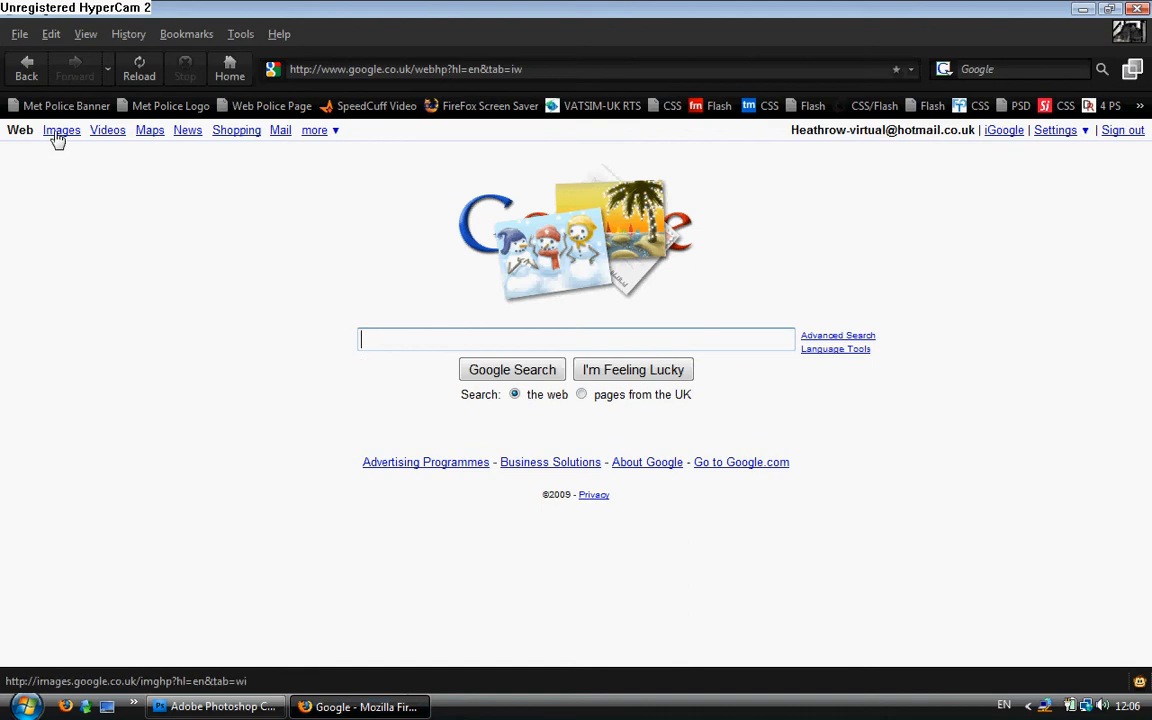
# Search Google Images for 'Bike' and select the silver road bike result.
pyautogui.click(60, 130)
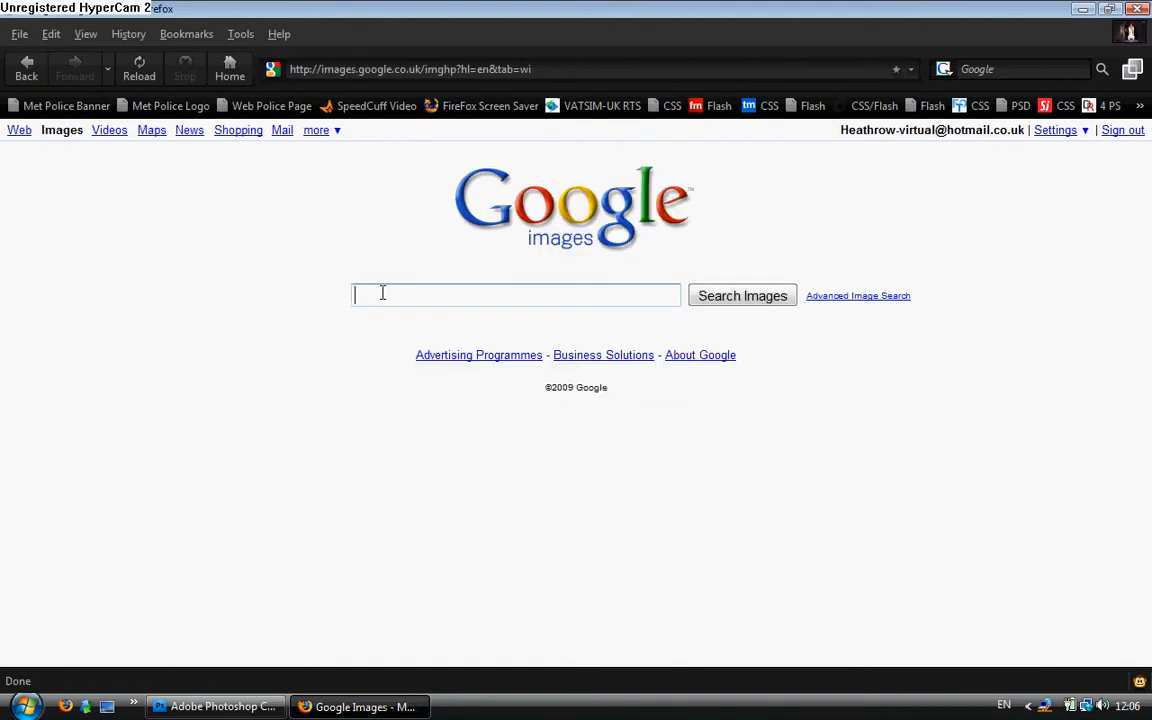
pyautogui.write('Bike')
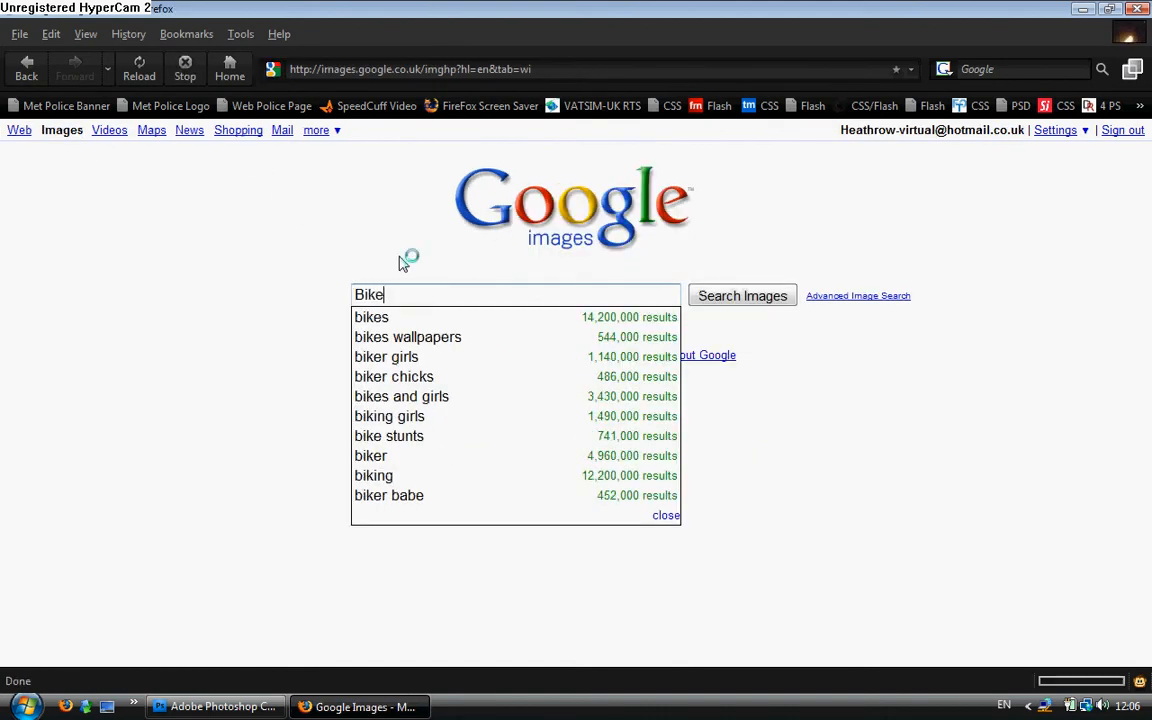
pyautogui.click(742, 296)
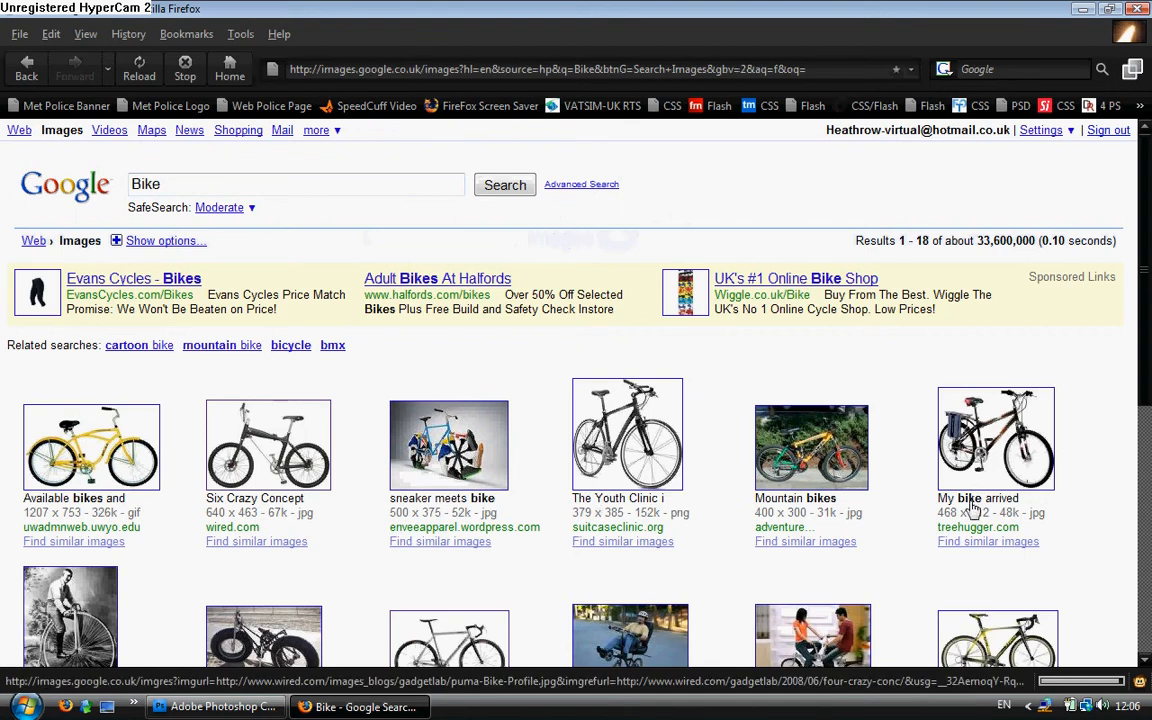
pyautogui.scroll(-3)
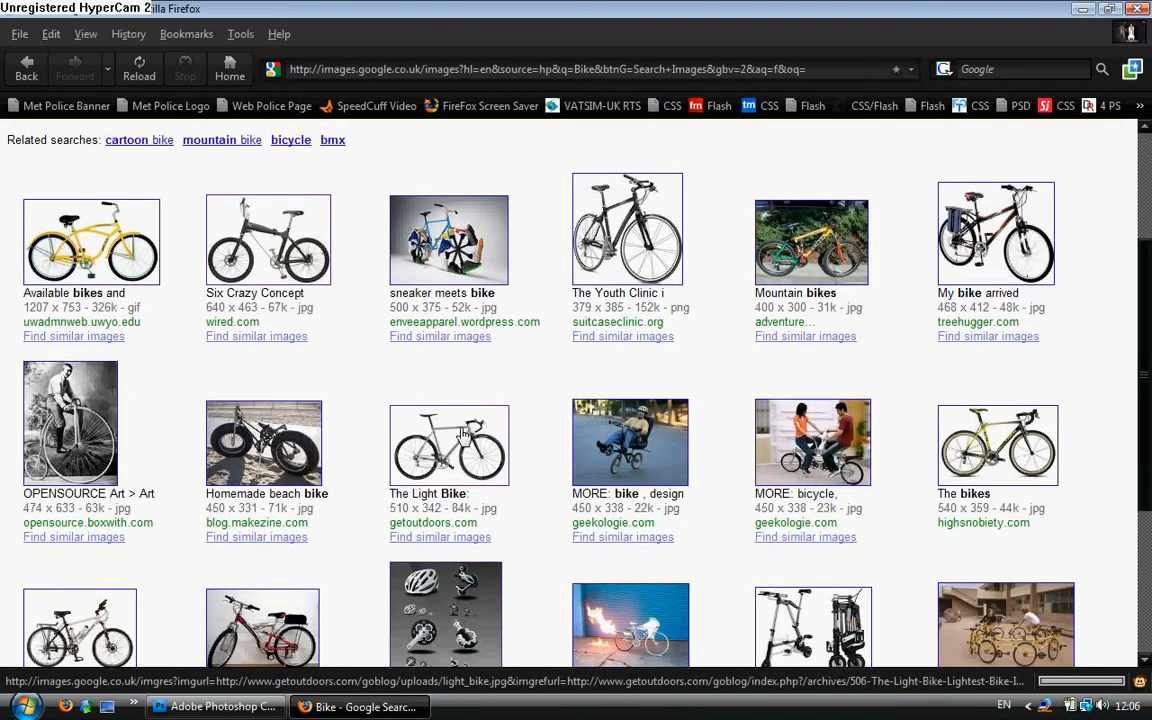
pyautogui.click(448, 444)
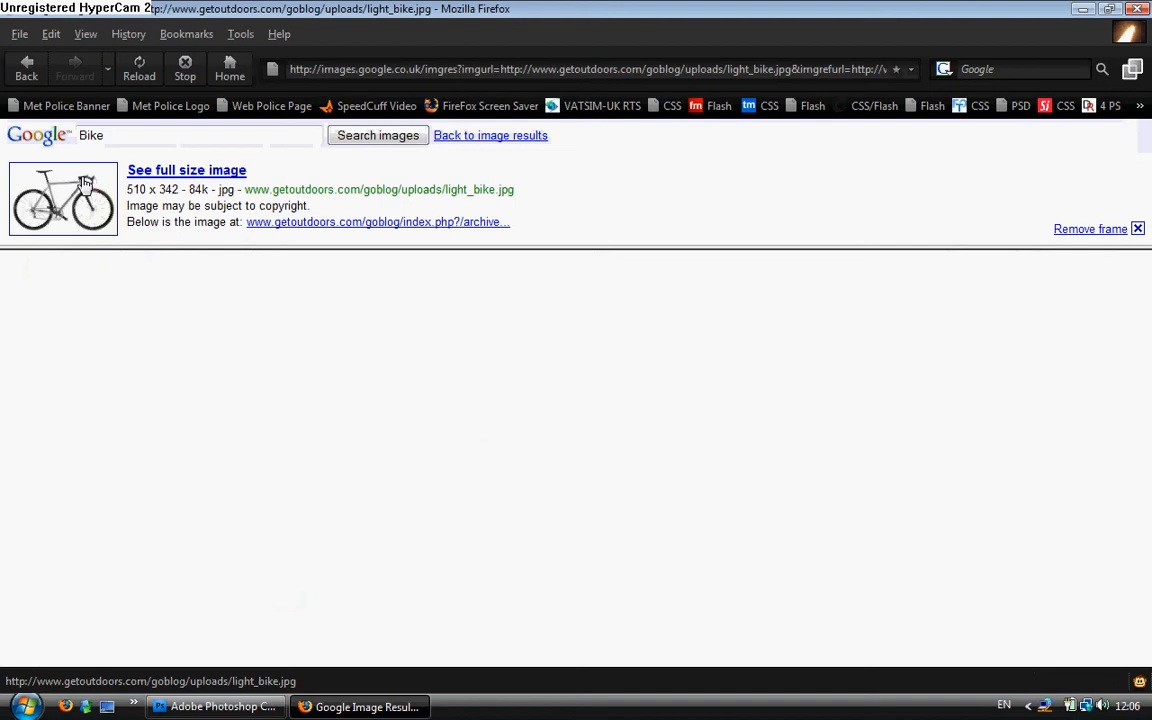
# View the light_bike.jpg photo at full size on its own Firefox page.
pyautogui.click(186, 170)
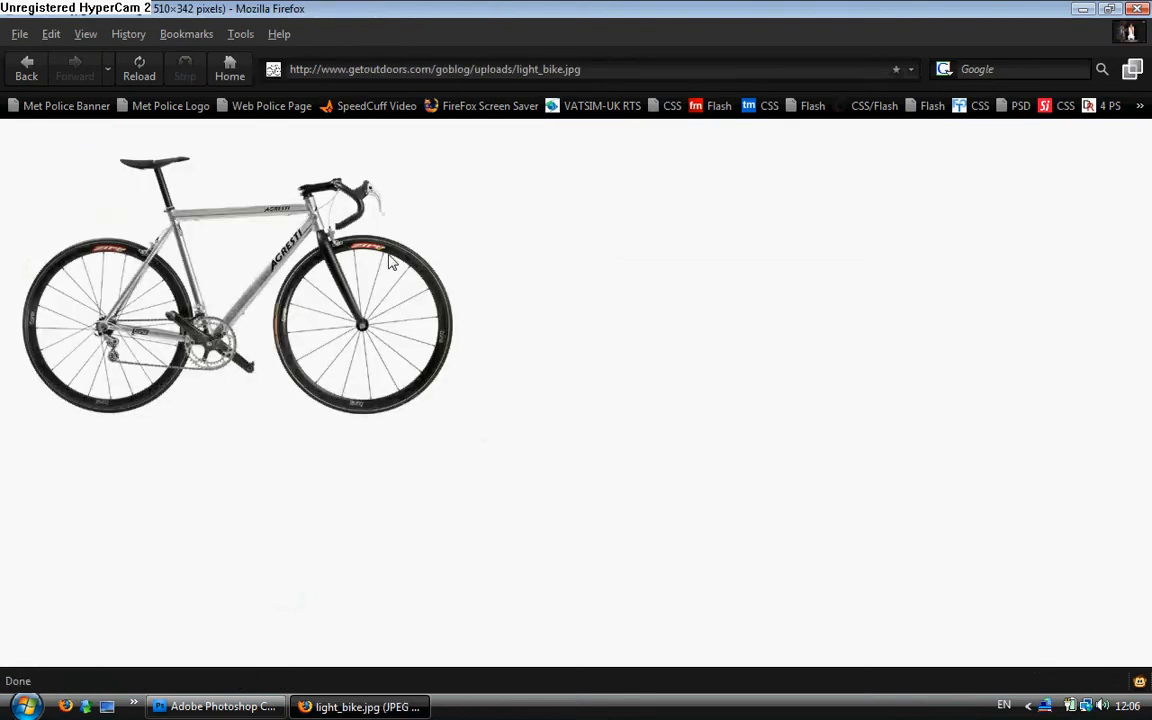
pyautogui.moveTo(438, 316)
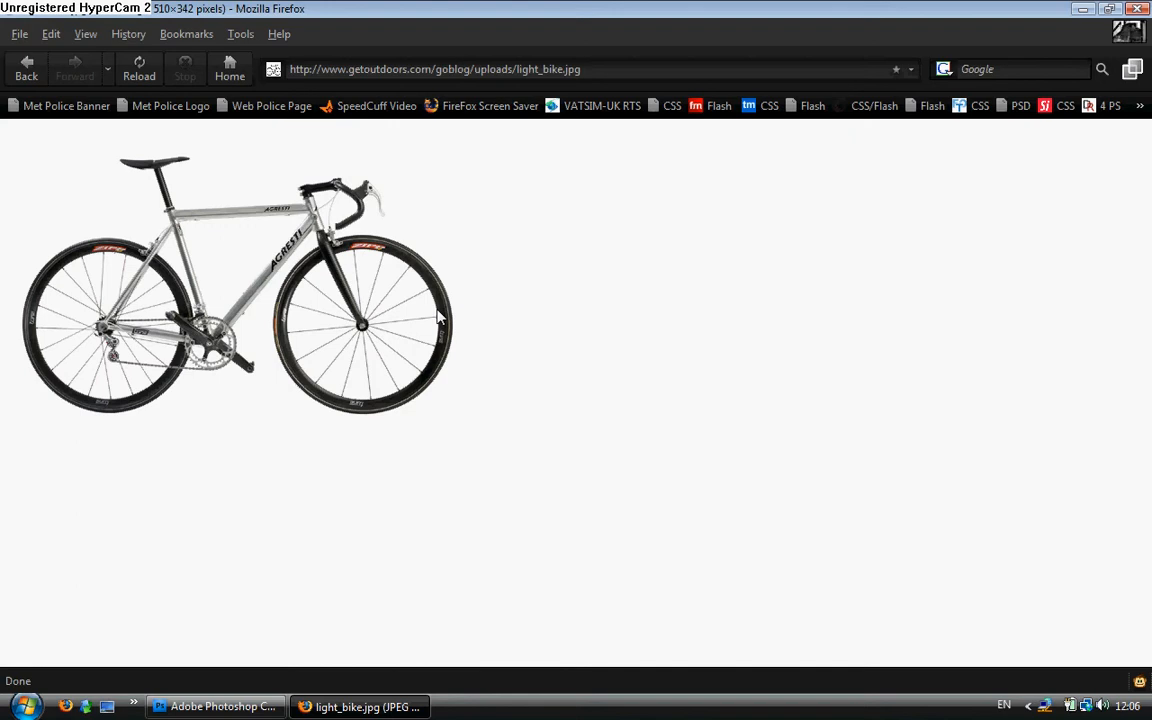
pyautogui.moveTo(4, 178)
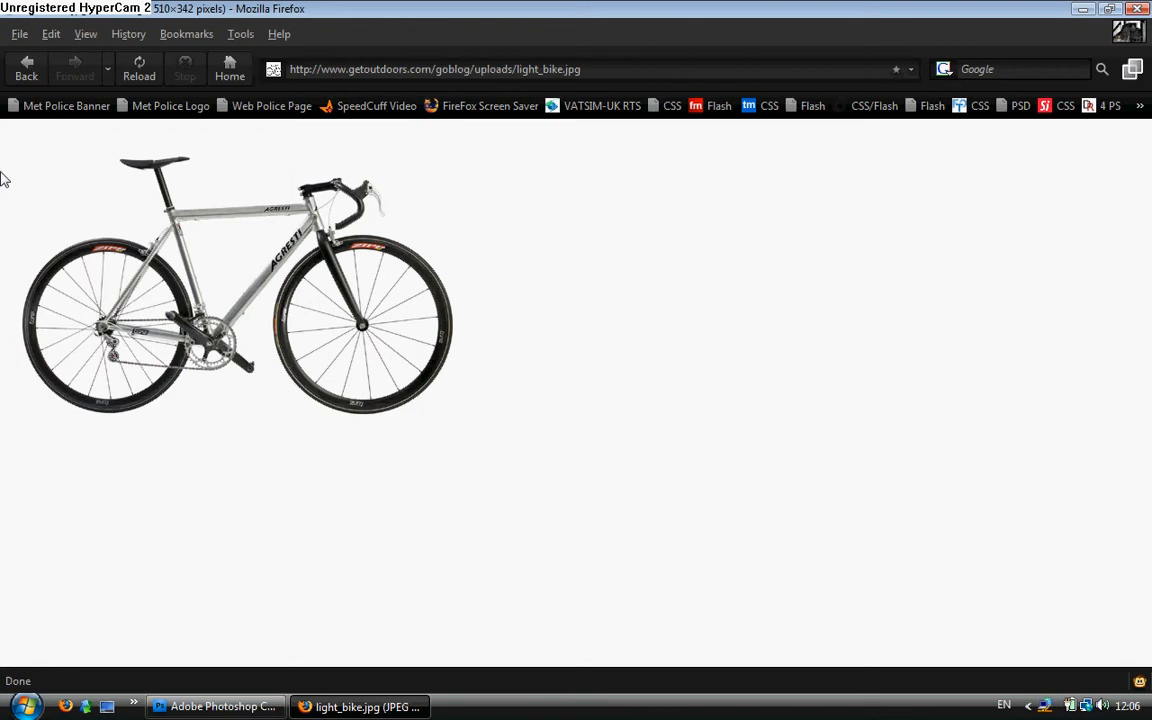
pyautogui.moveTo(176, 296)
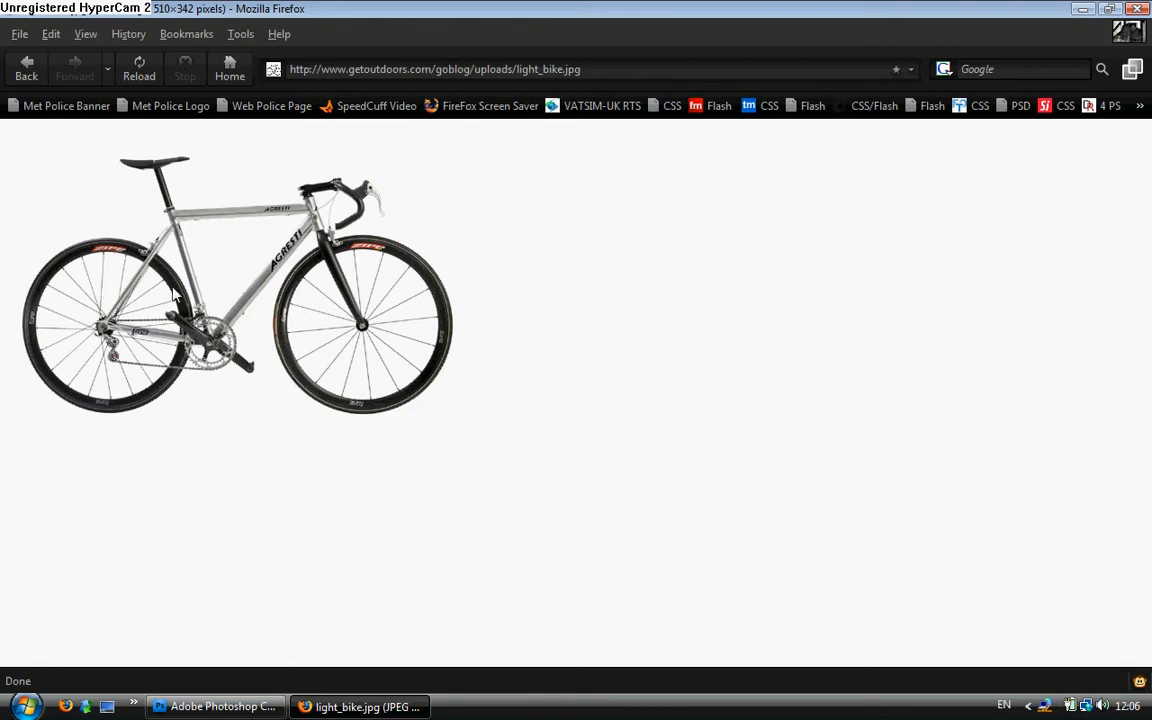
pyautogui.moveTo(220, 228)
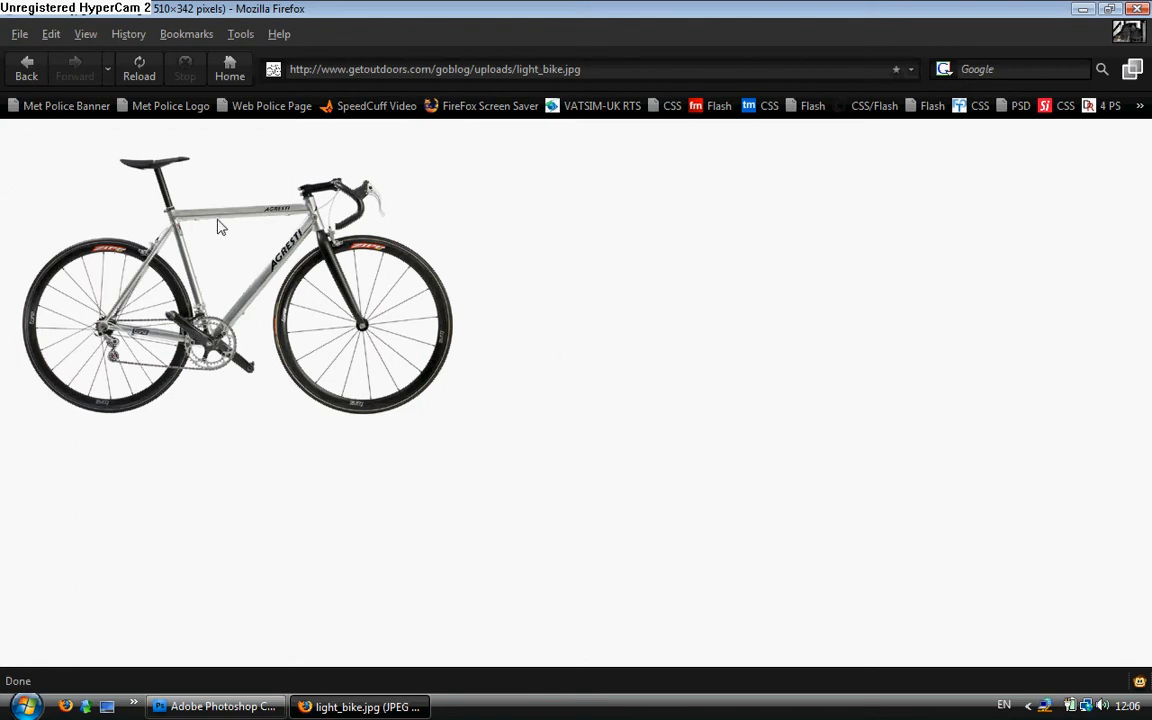
pyautogui.moveTo(244, 588)
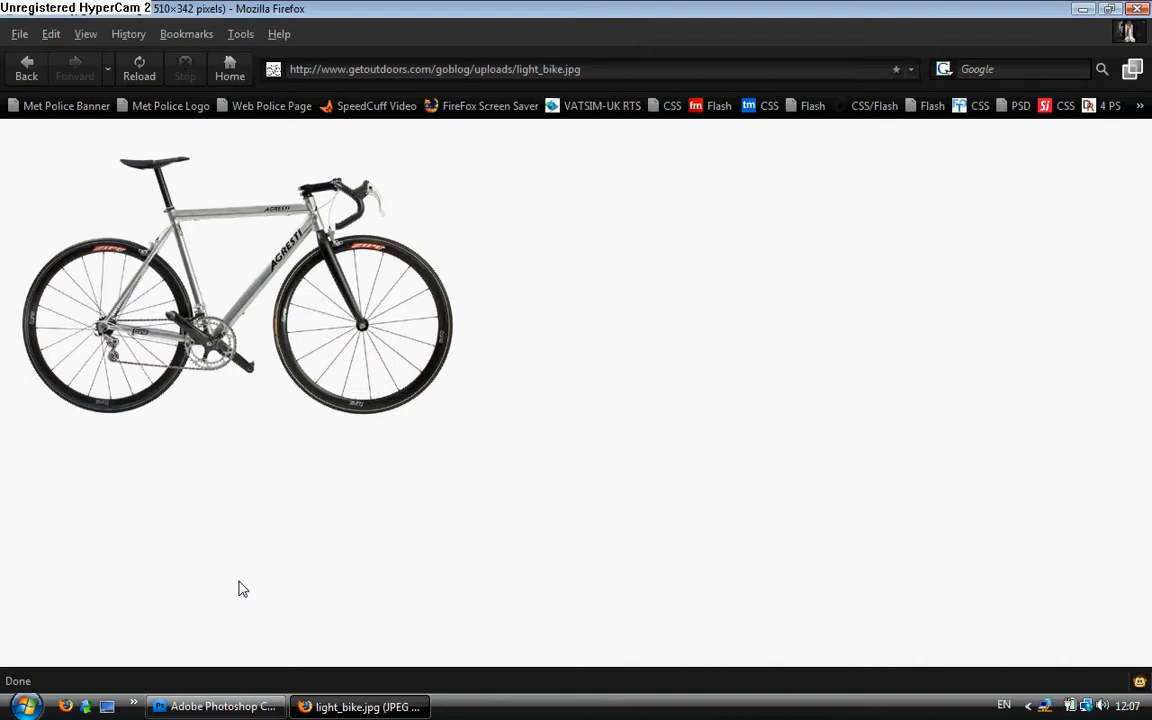
# Return to Photoshop with the pasted bike photo as Layer 1 in a new document.
pyautogui.click(214, 706)
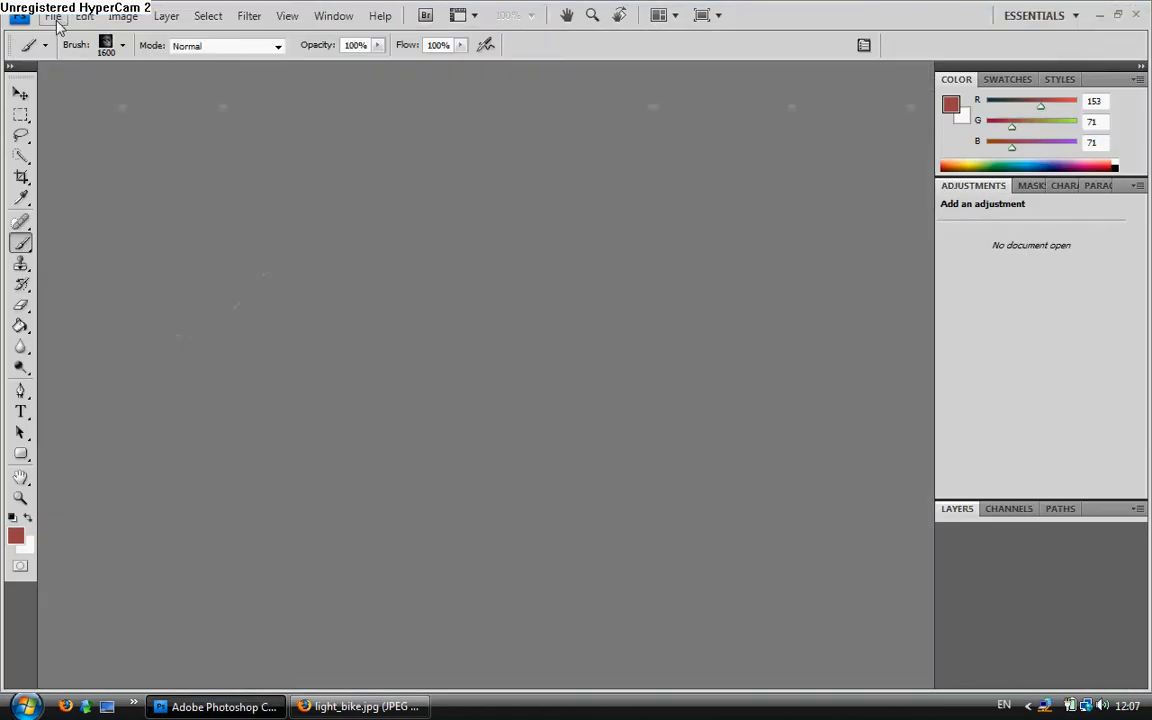
pyautogui.moveTo(752, 178)
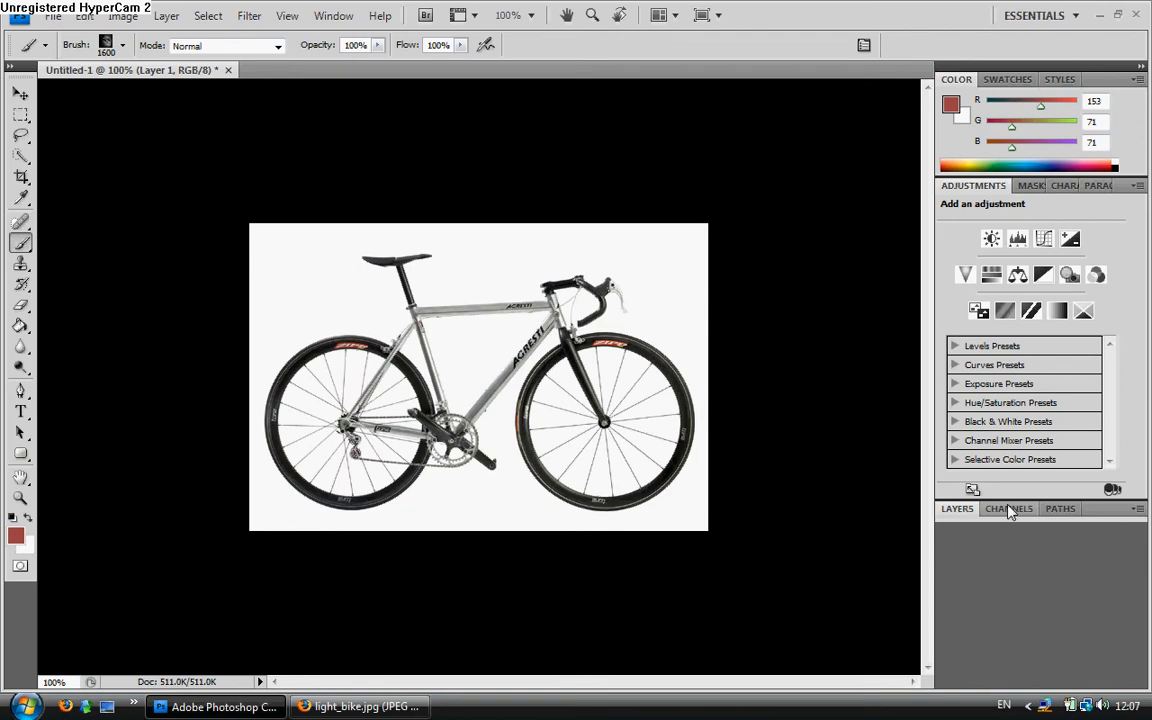
pyautogui.click(956, 508)
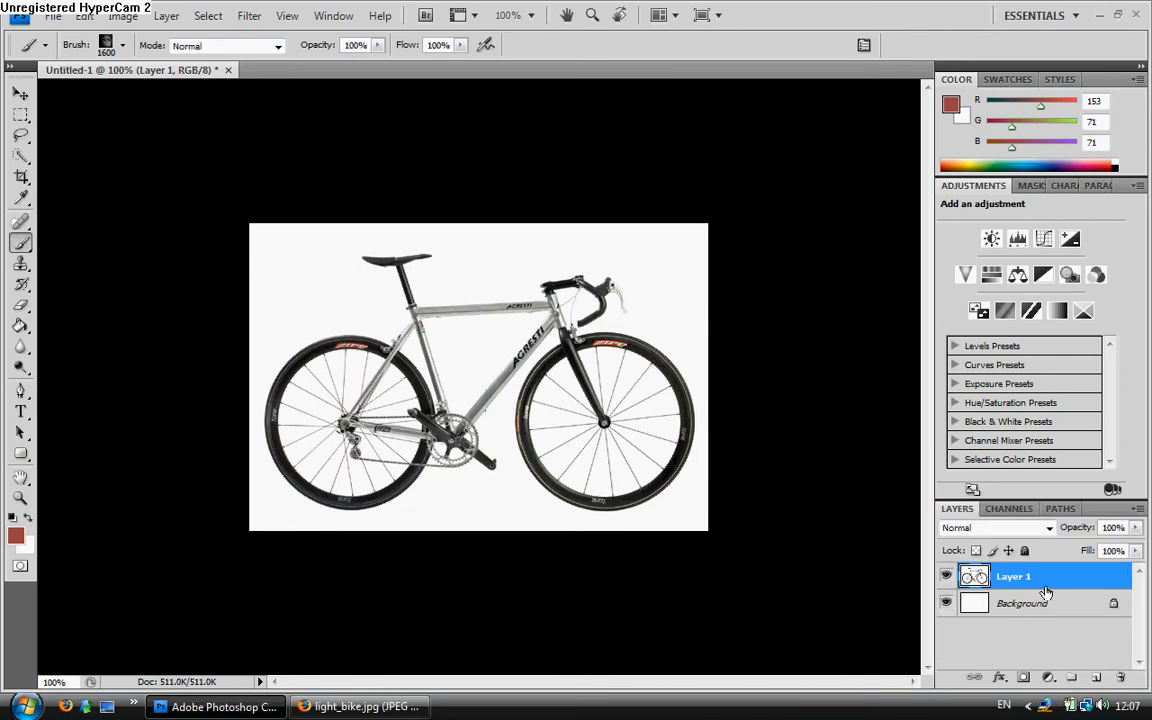
pyautogui.click(84, 16)
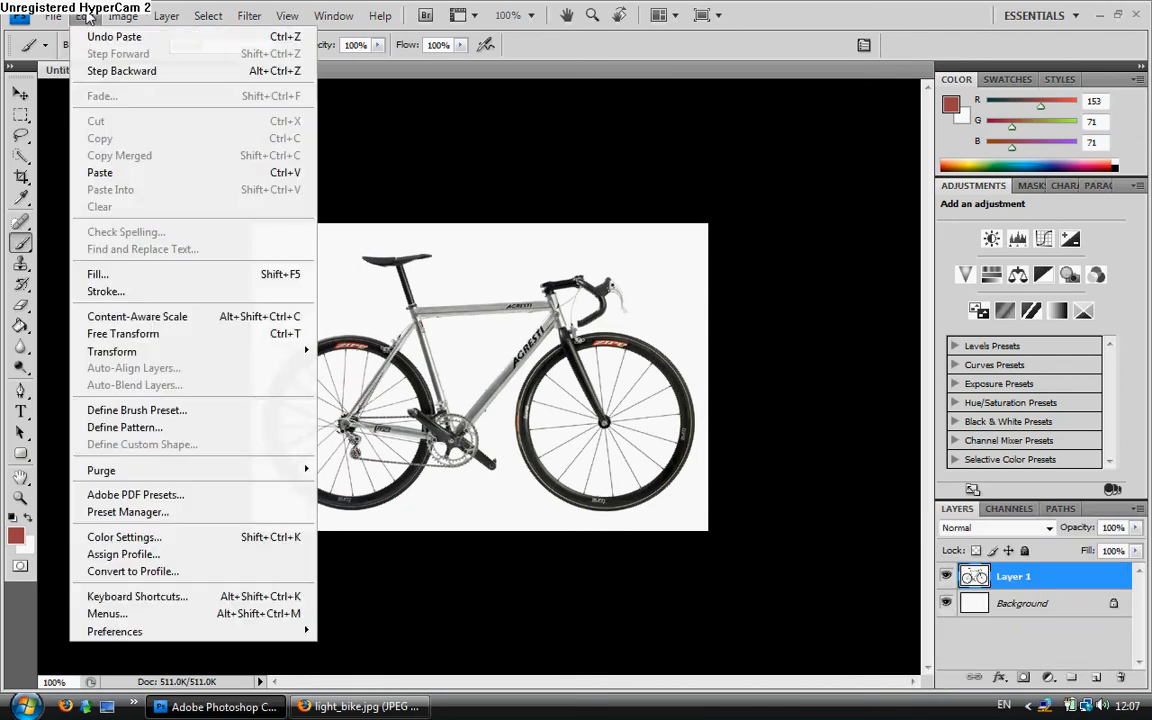
# Define the bike photo as a new brush preset with its suggested name.
pyautogui.click(136, 410)
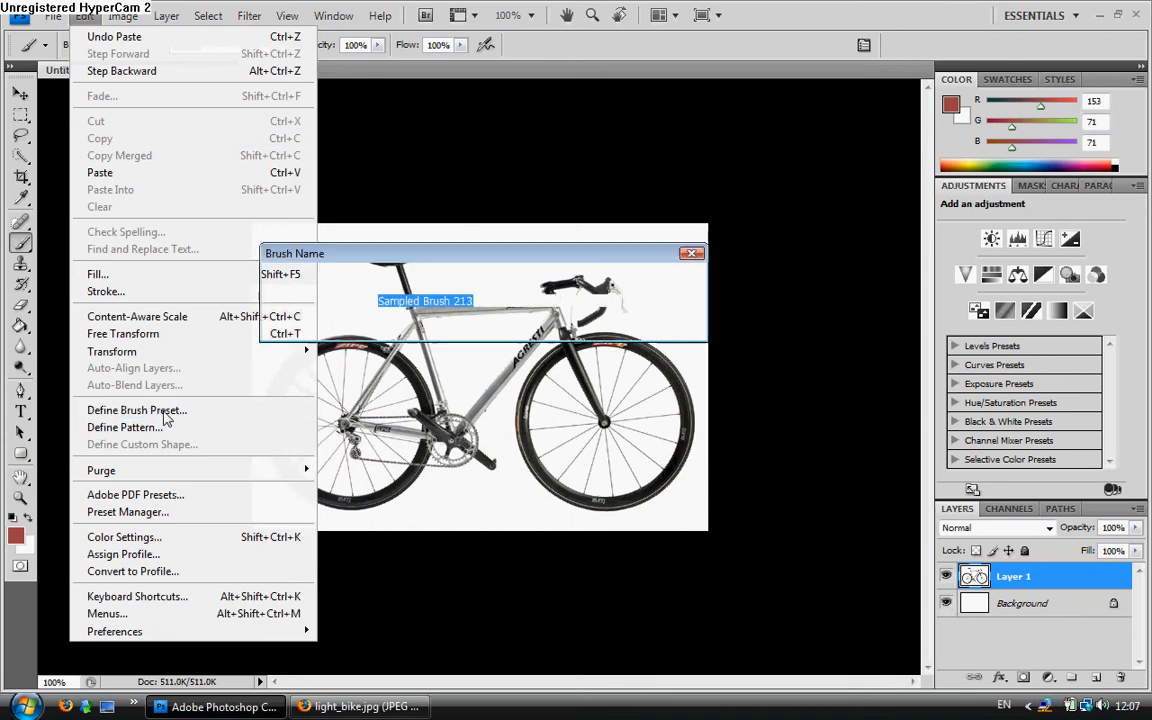
pyautogui.click(136, 410)
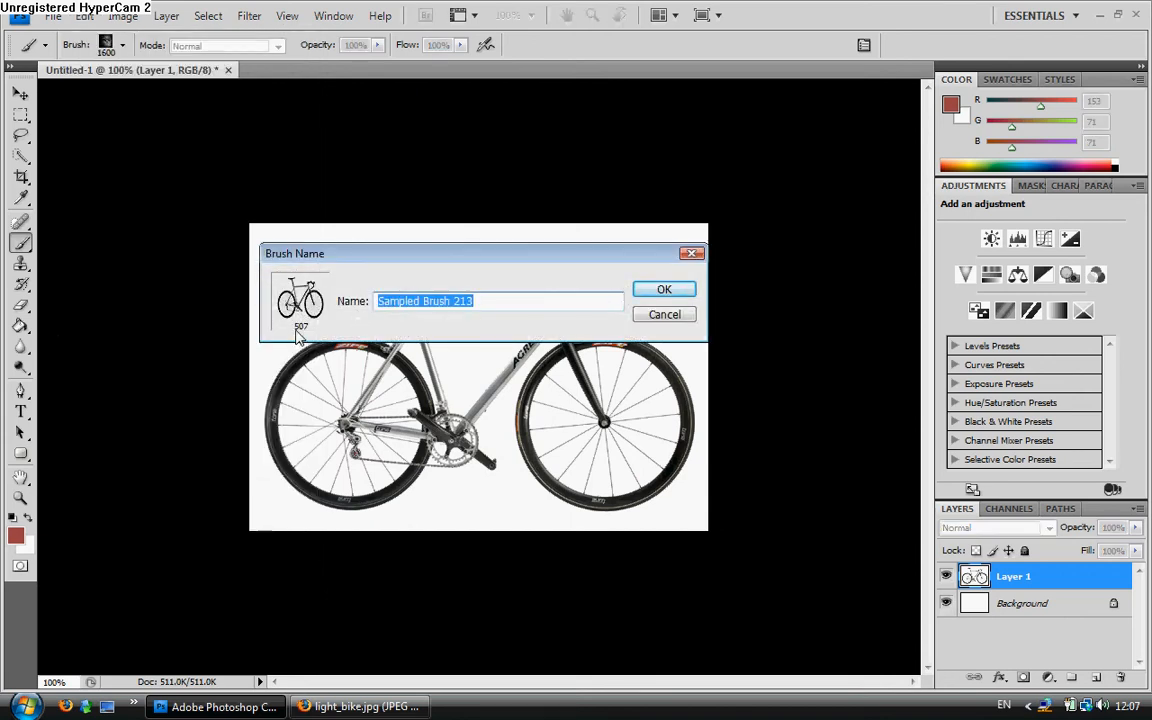
pyautogui.moveTo(384, 324)
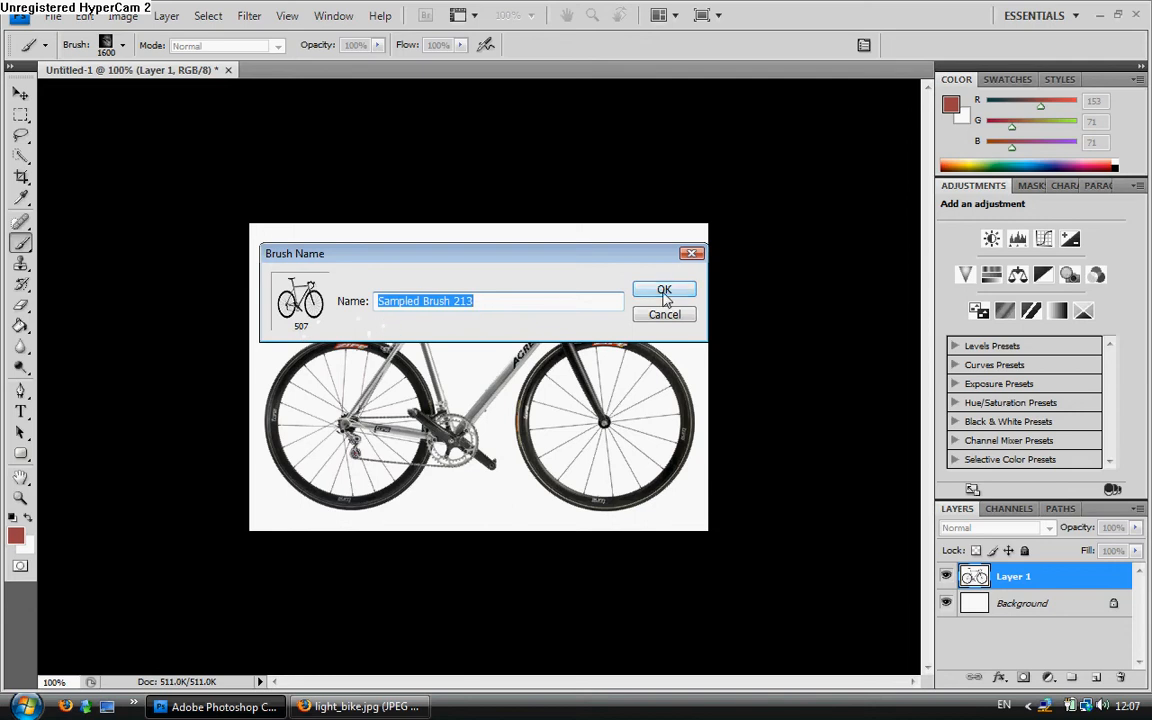
pyautogui.click(664, 290)
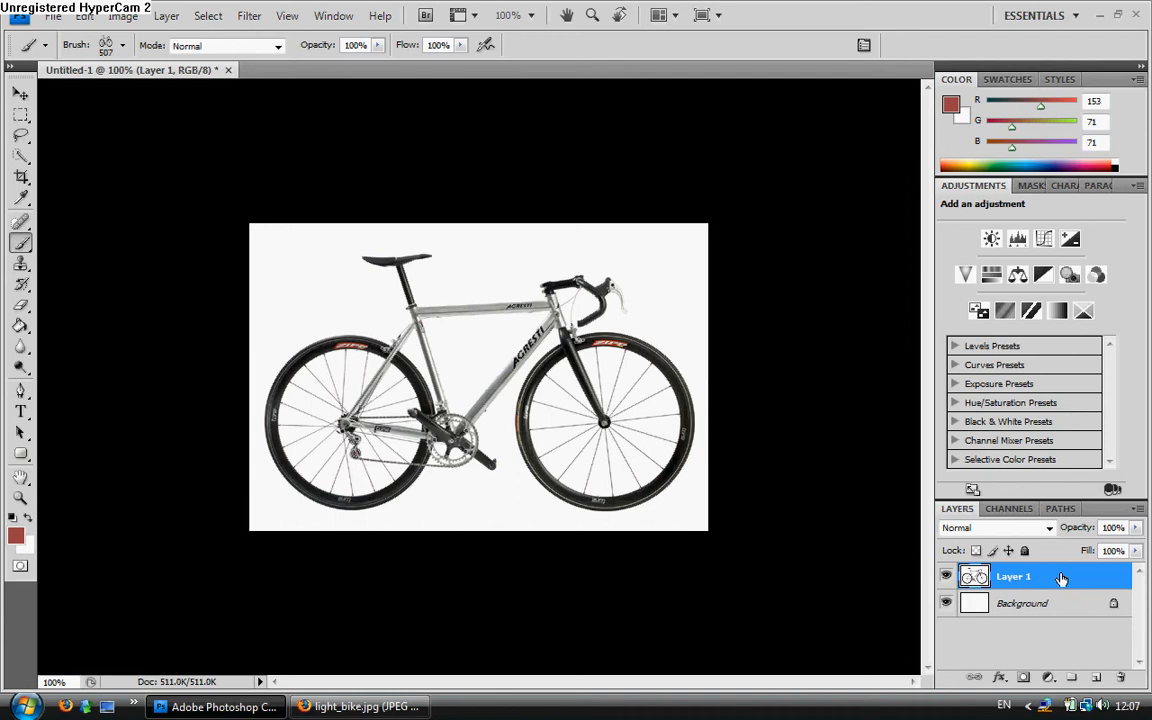
pyautogui.rightClick(1014, 576)
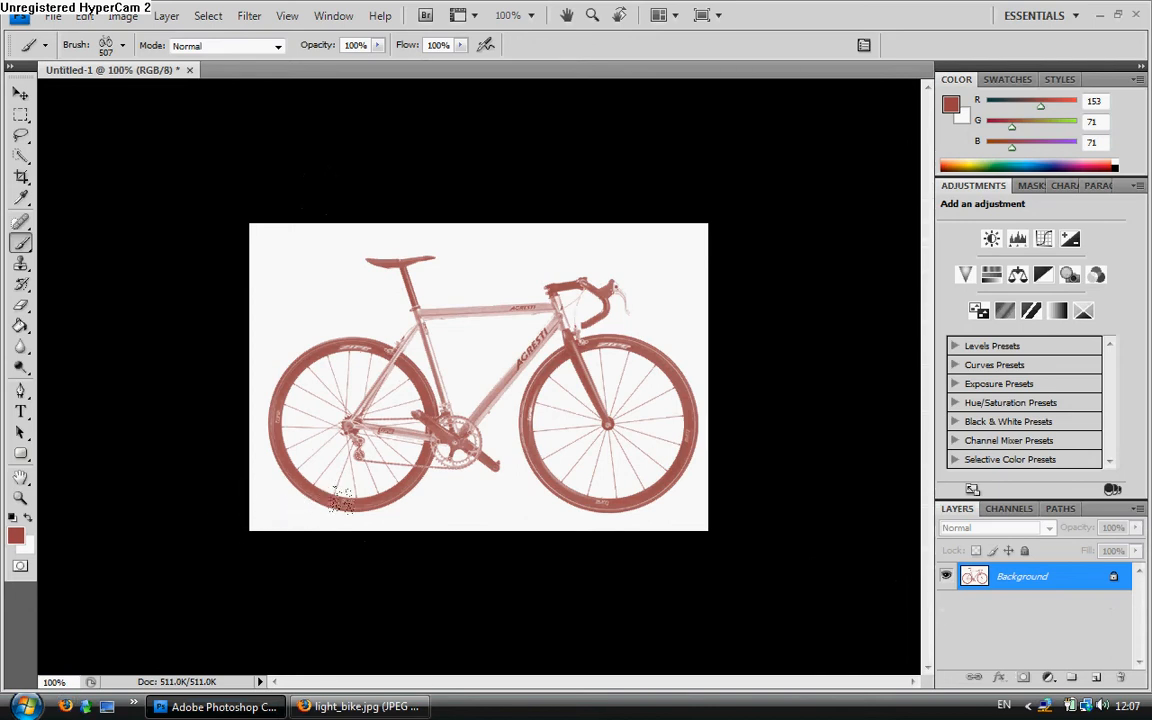
pyautogui.moveTo(200, 404)
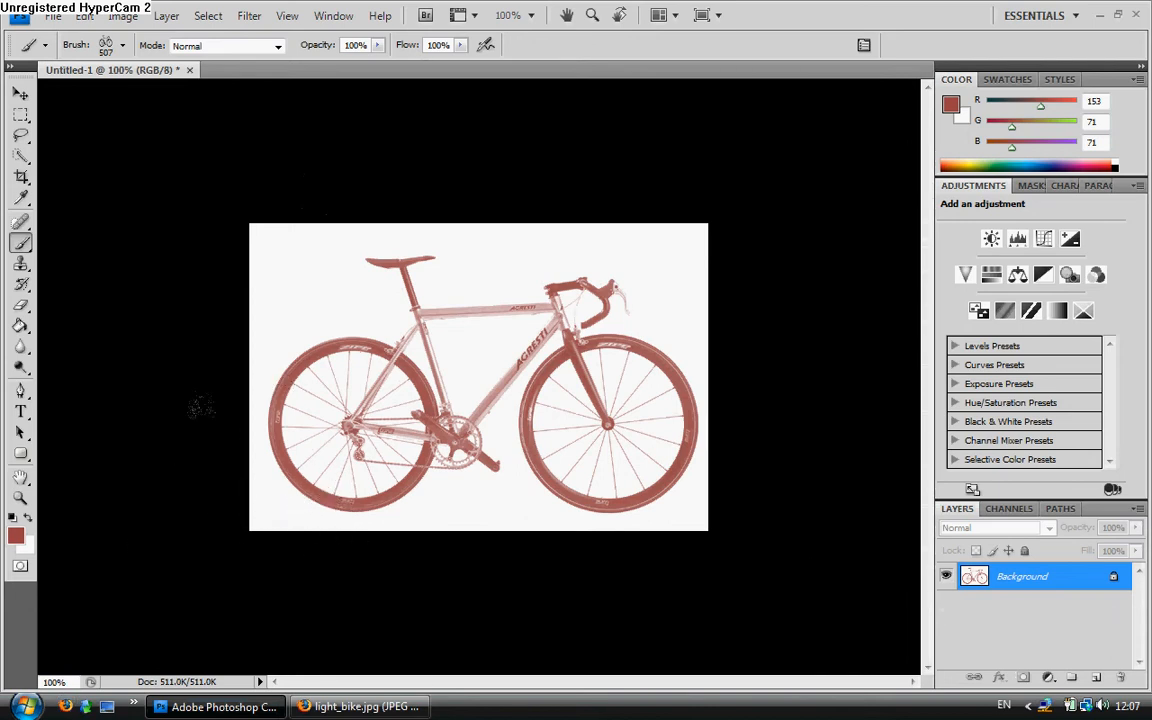
pyautogui.moveTo(284, 272)
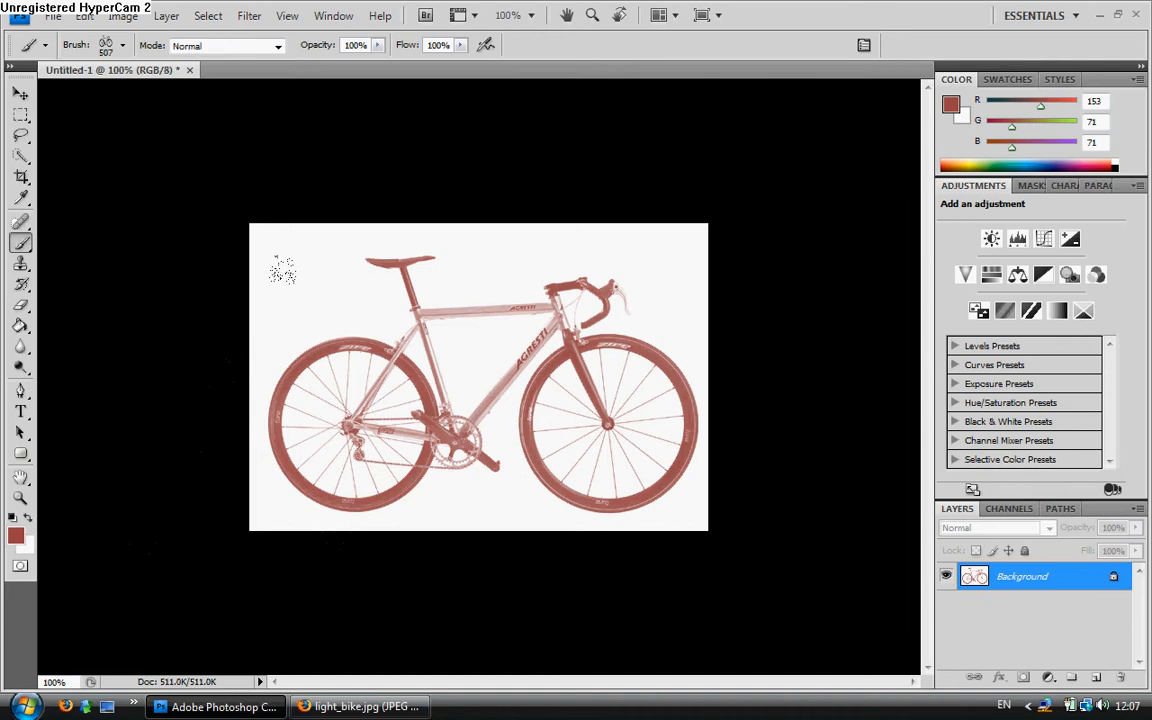
pyautogui.moveTo(236, 292)
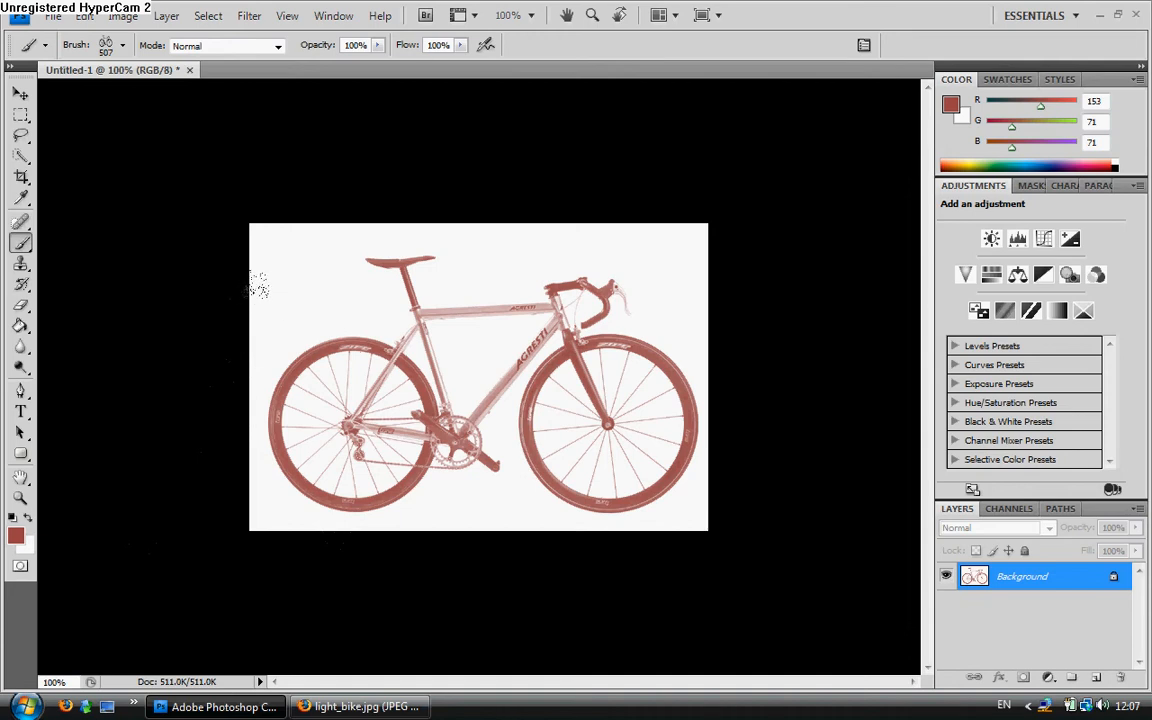
pyautogui.moveTo(18, 196)
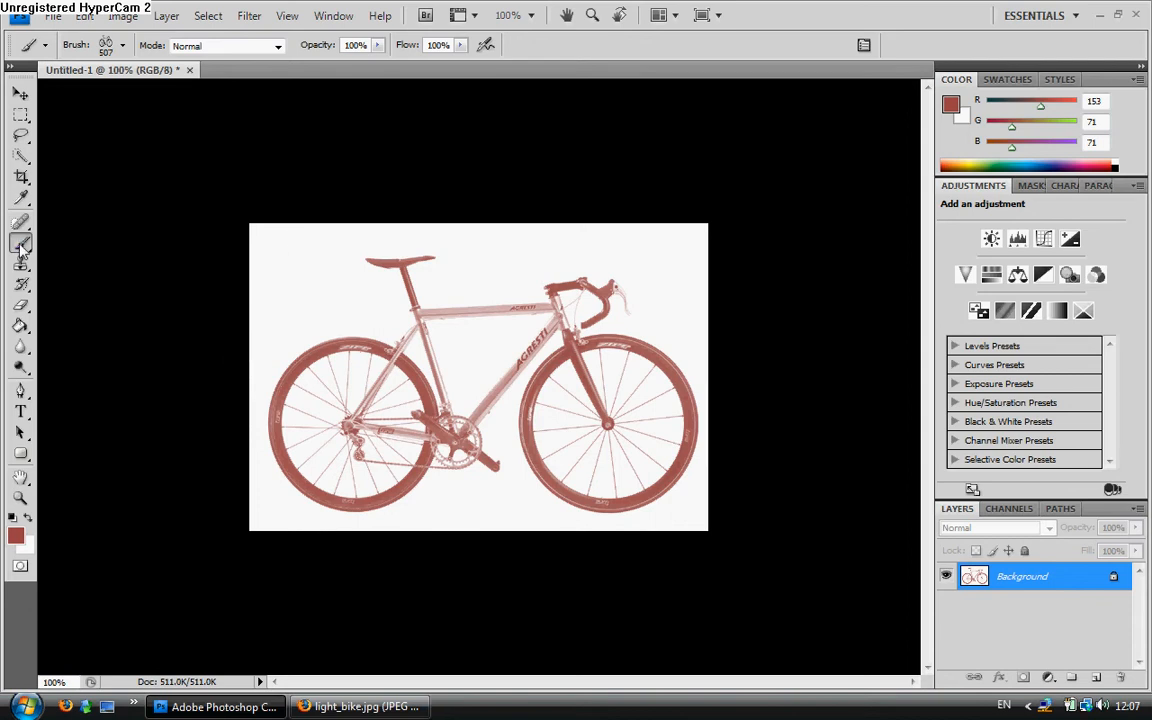
# Select the new bike brush (607) at the end of the preset list as the current tip.
pyautogui.click(122, 46)
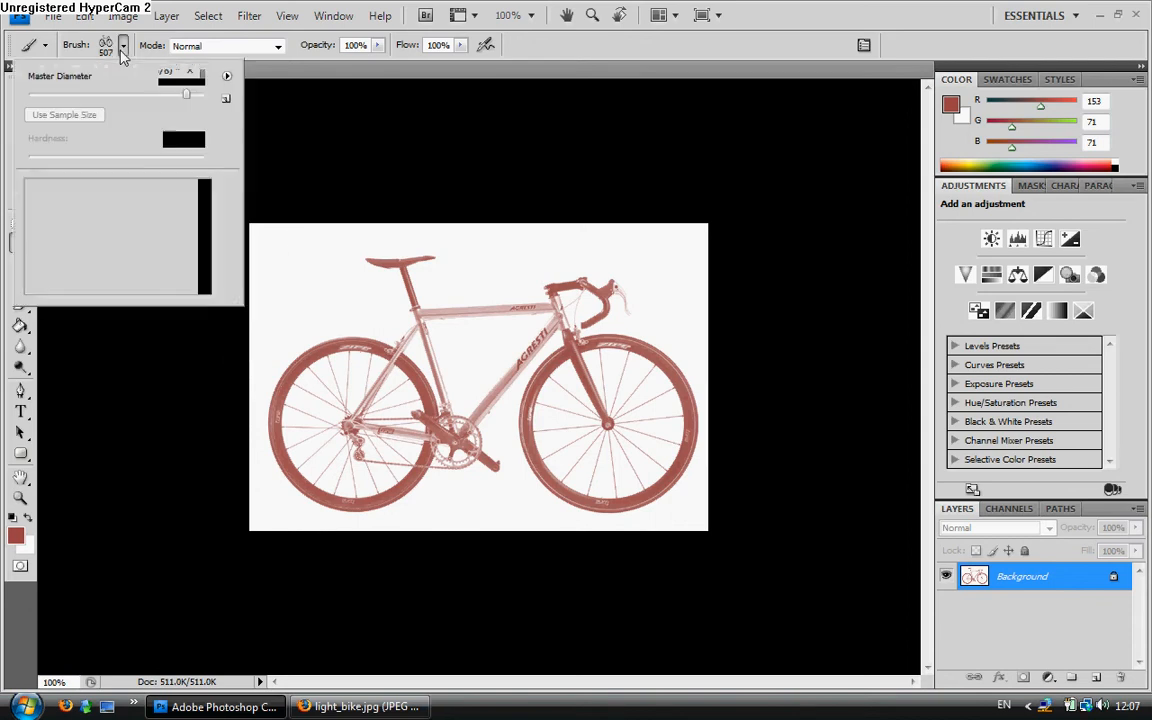
pyautogui.click(122, 44)
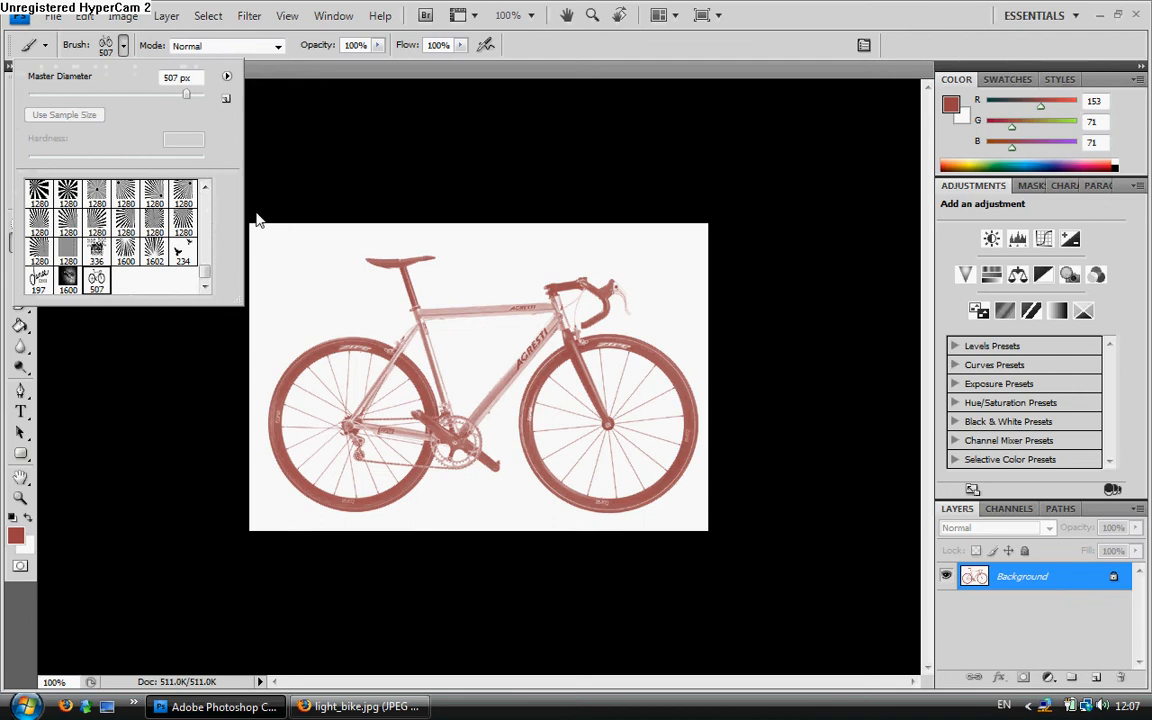
pyautogui.moveTo(168, 128)
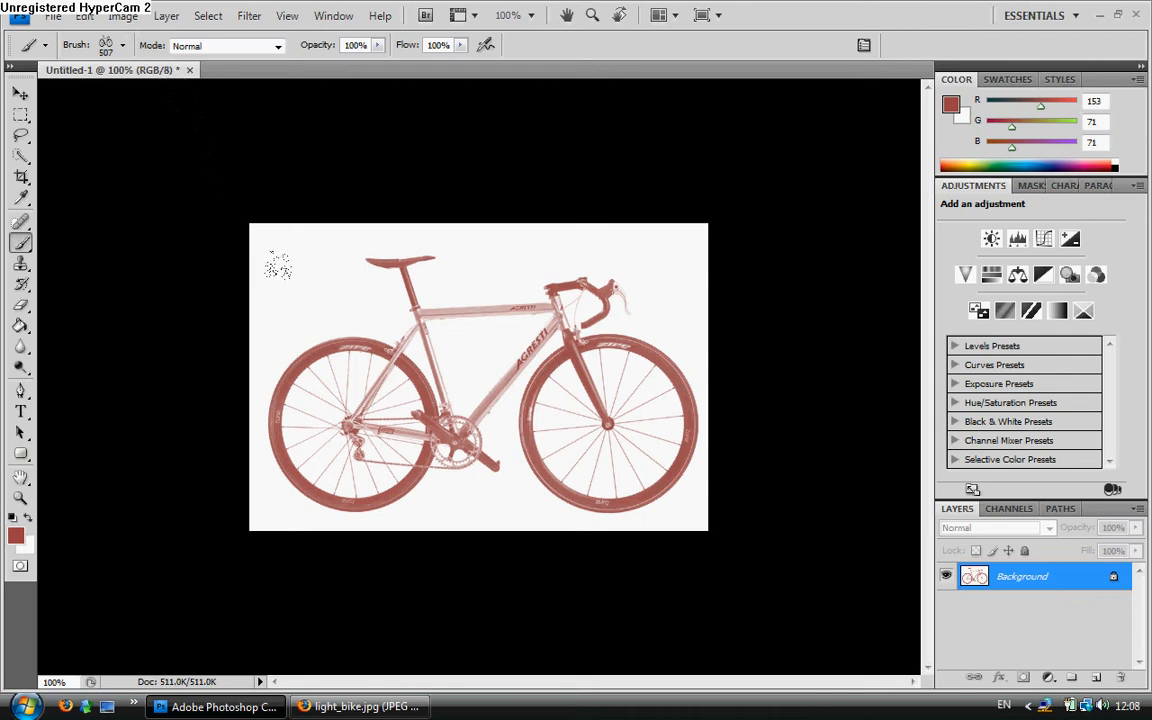
pyautogui.moveTo(284, 270)
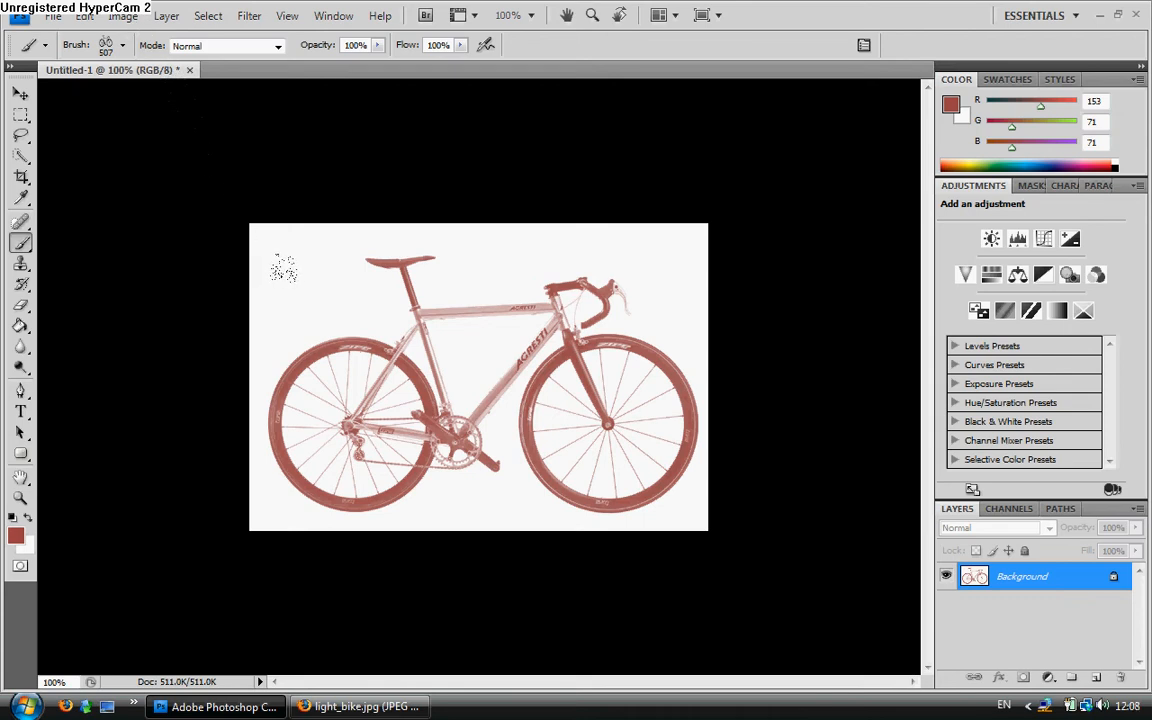
pyautogui.click(360, 708)
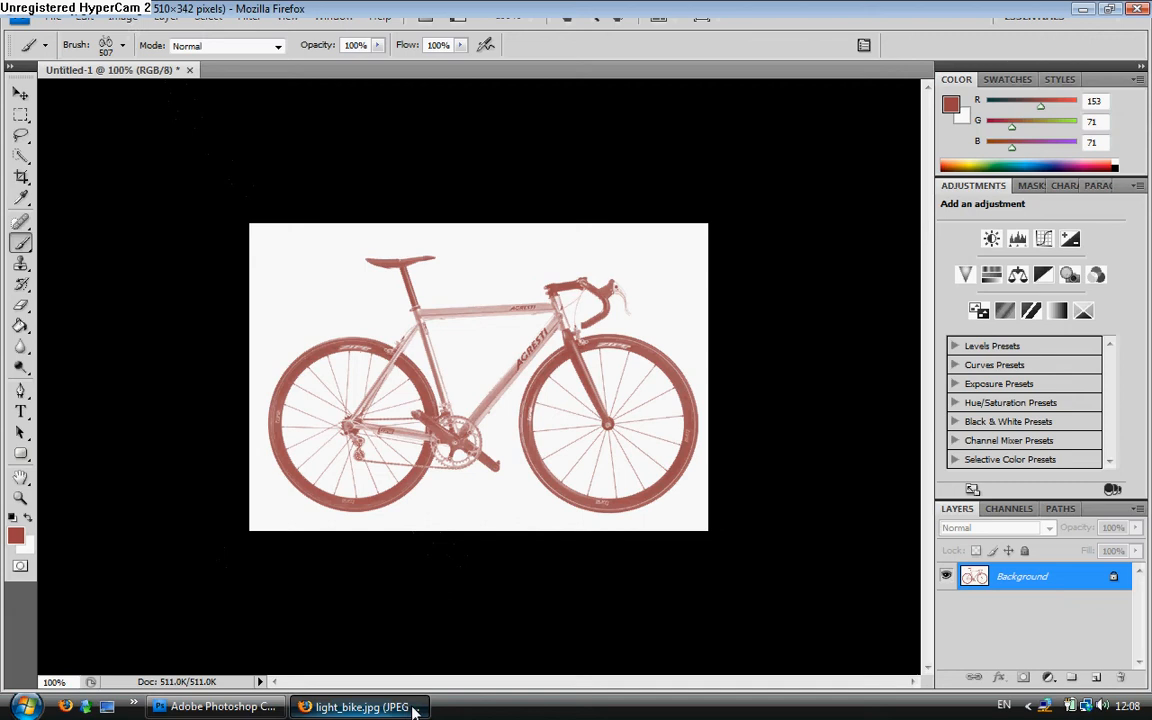
# Return to Photoshop and set the foreground colour to bright red (e01818).
pyautogui.click(358, 706)
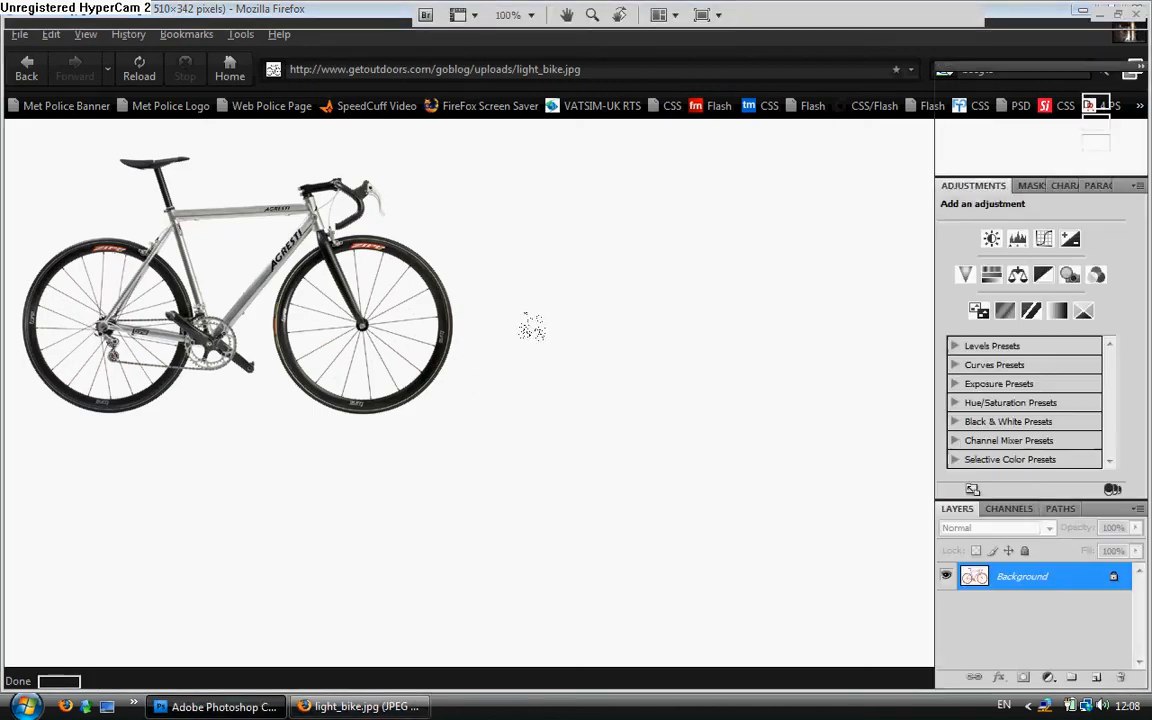
pyautogui.click(216, 706)
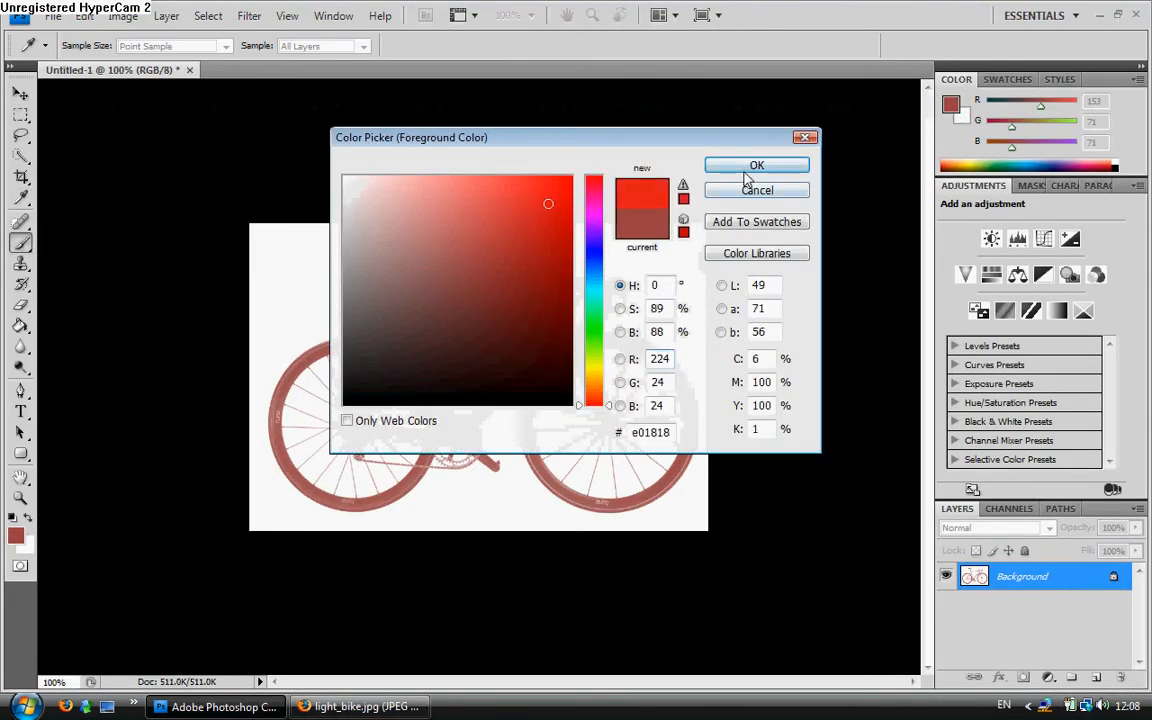
pyautogui.click(756, 164)
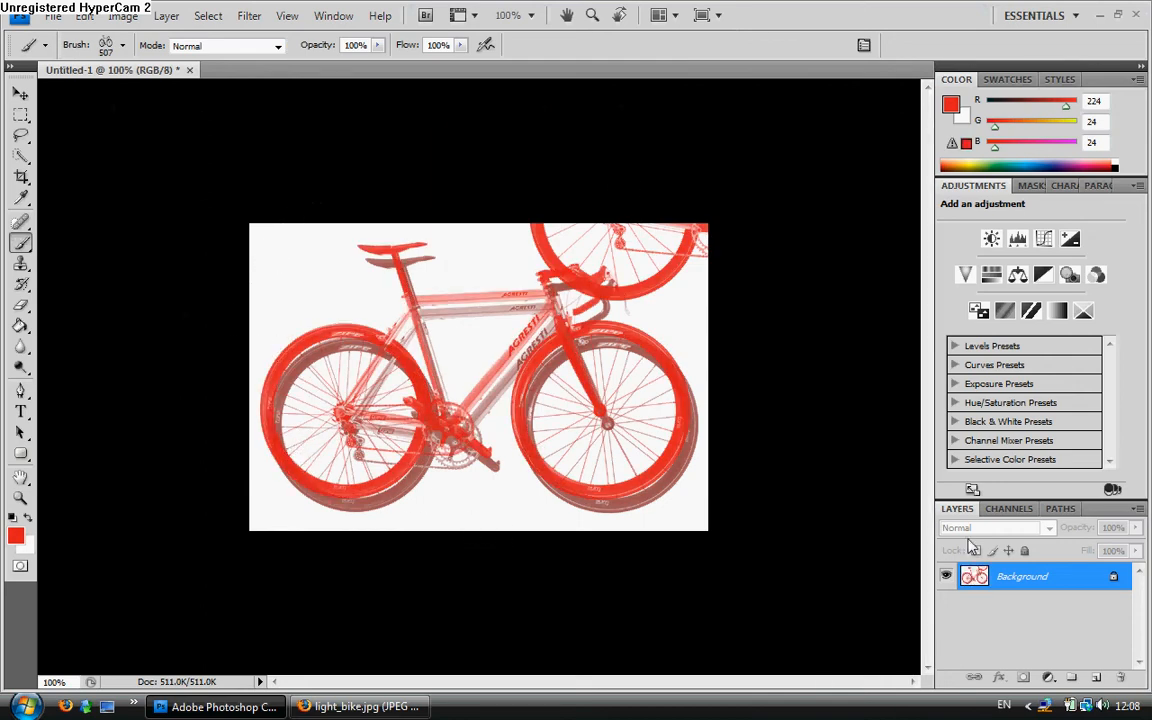
# Close the red bike-stamped document without saving the changes.
pyautogui.click(188, 68)
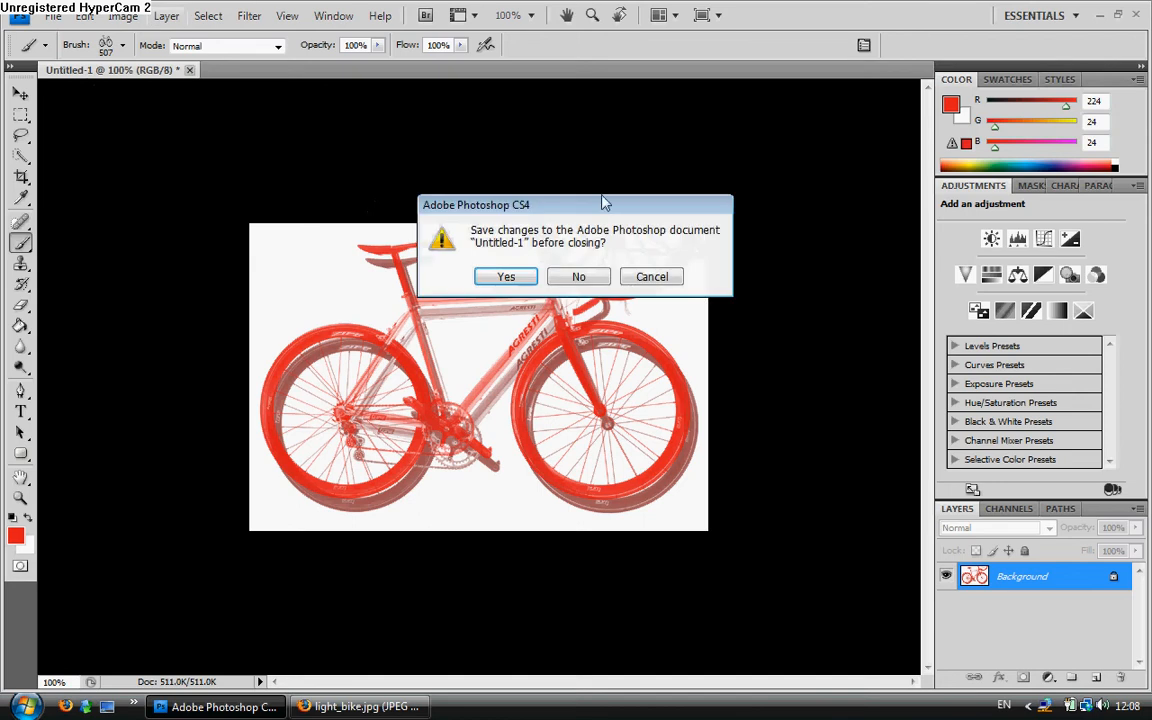
pyautogui.click(578, 276)
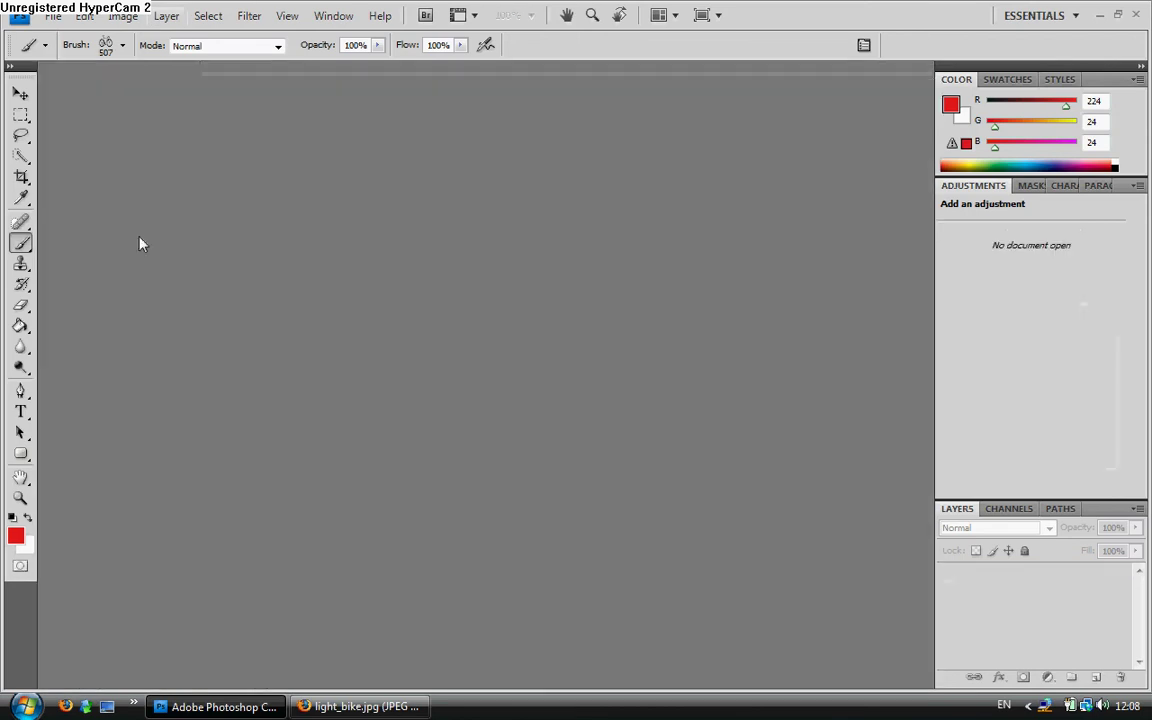
# Create a new blank document and start a type line near its top-left.
pyautogui.click(52, 18)
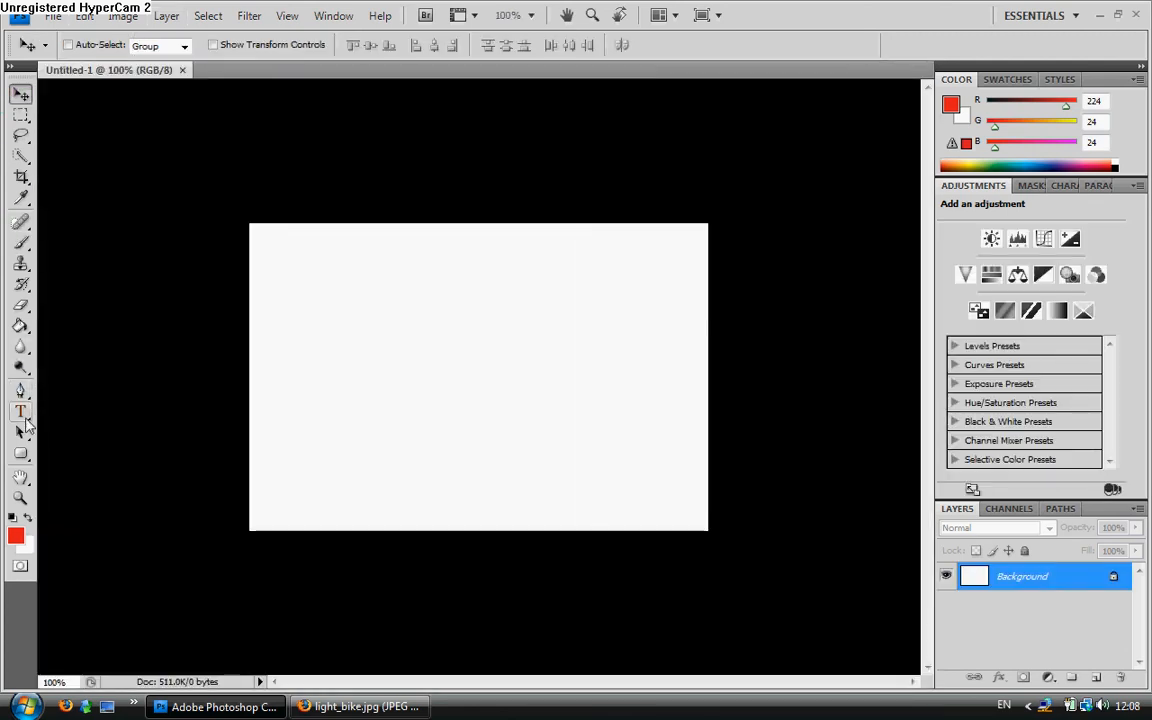
pyautogui.click(20, 412)
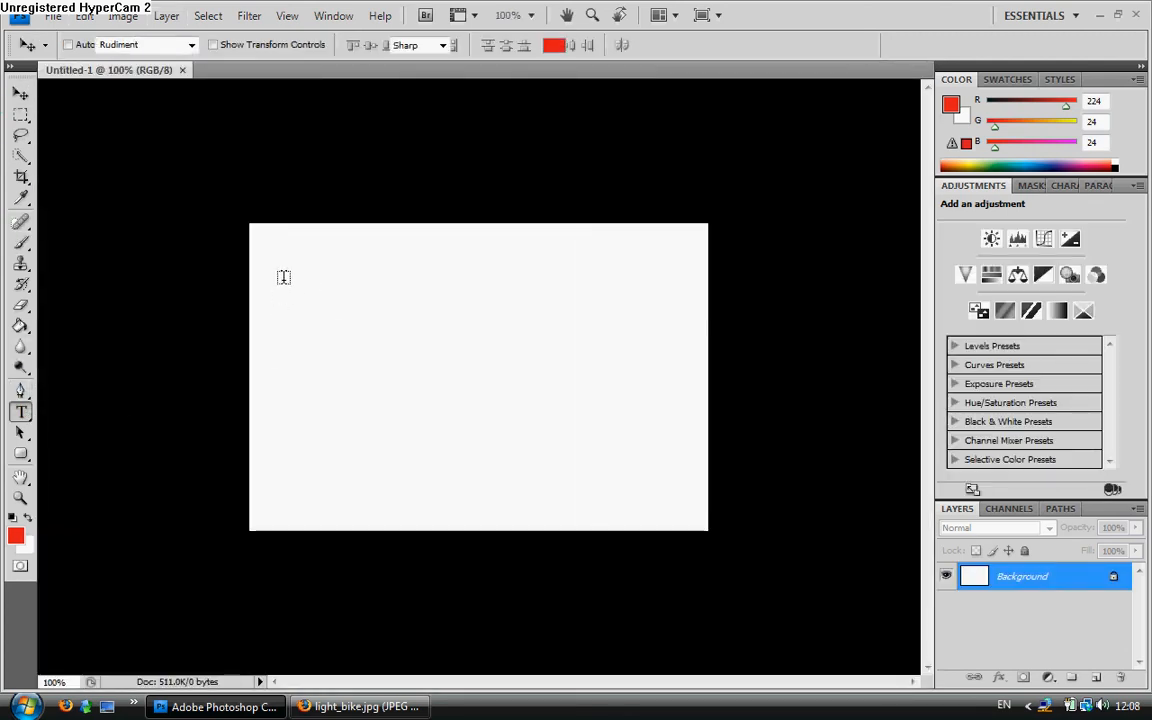
pyautogui.click(284, 276)
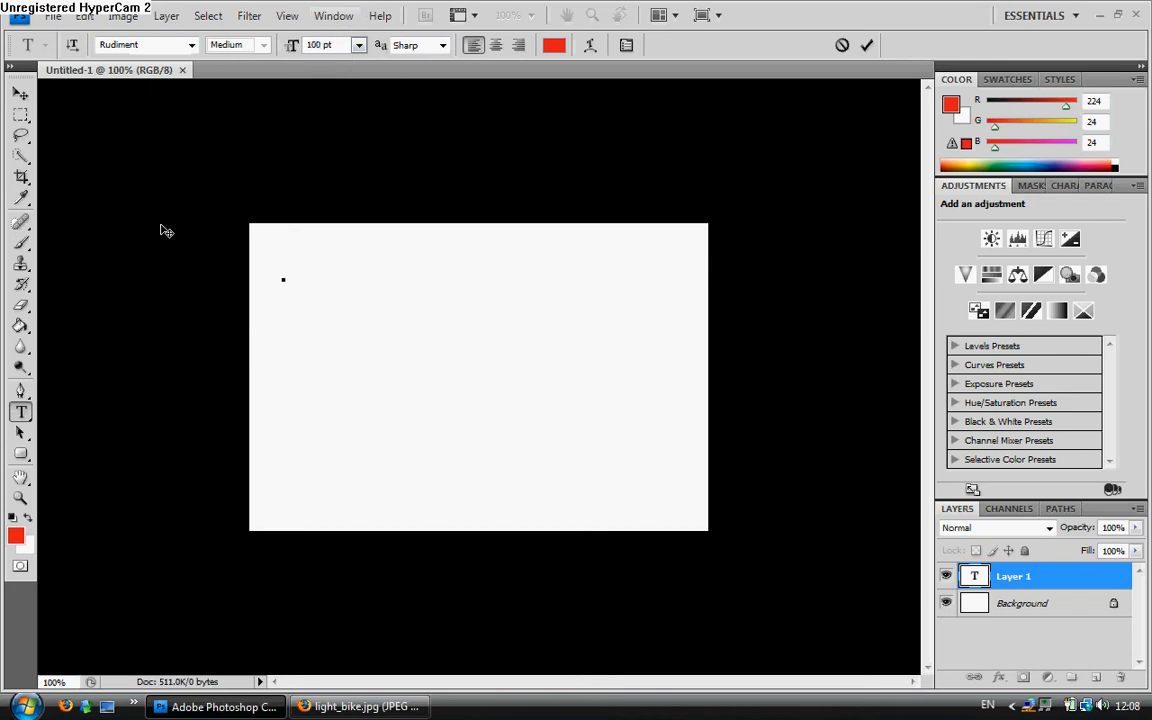
# Enter 'Mr HTML' in large red letters and begin a 'Teac' second line.
pyautogui.write('M')
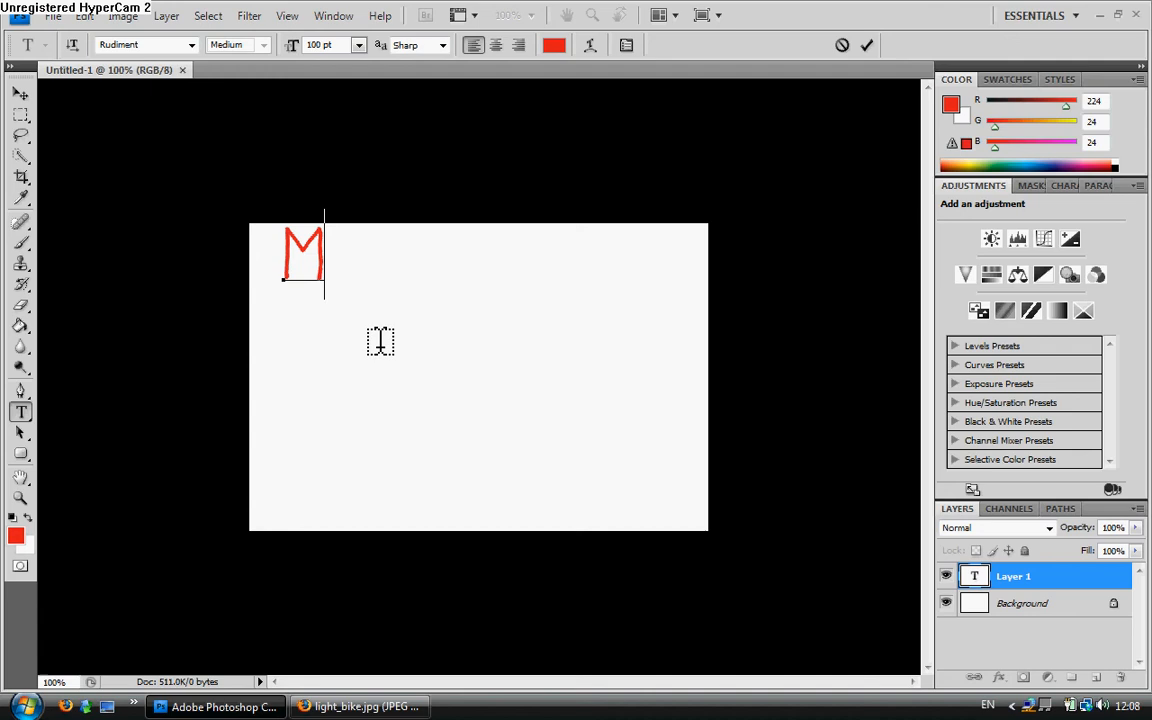
pyautogui.write('r HT')
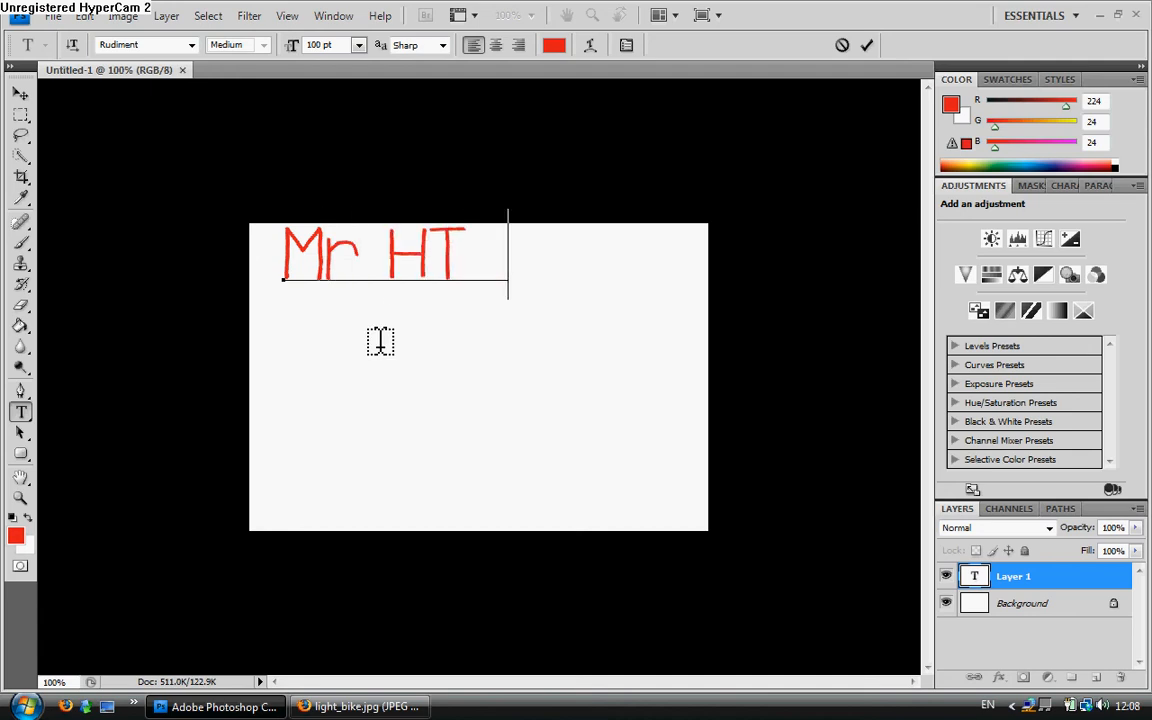
pyautogui.write('ML')
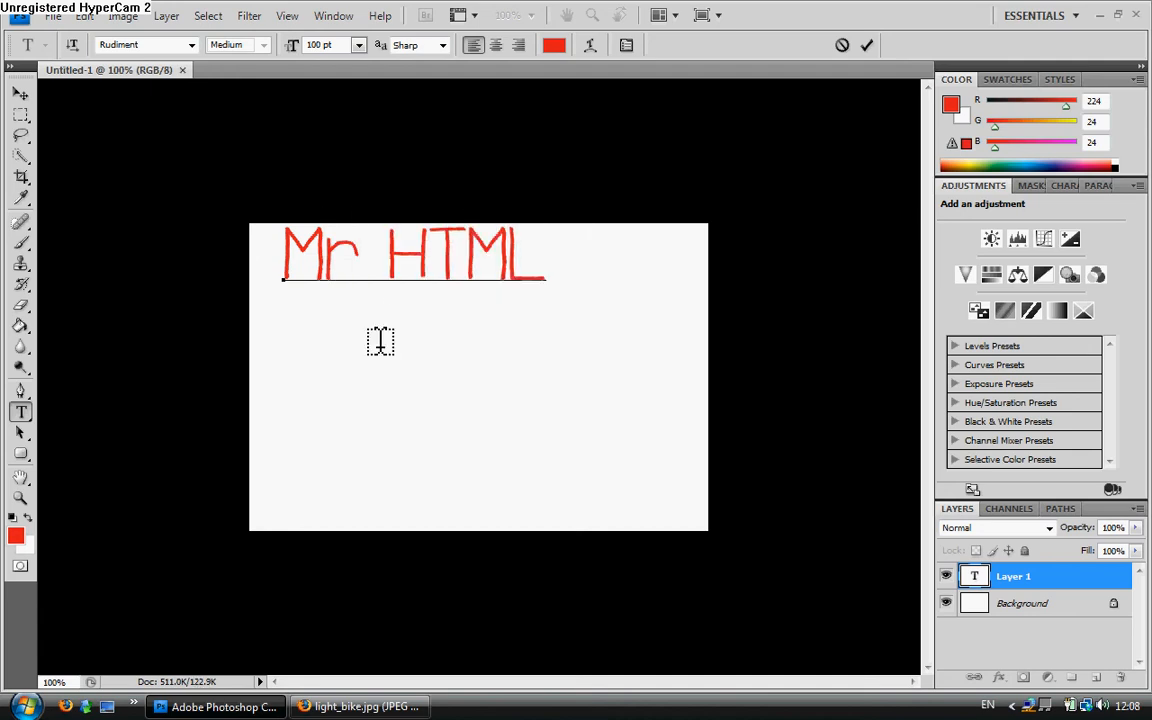
pyautogui.write('Teac')
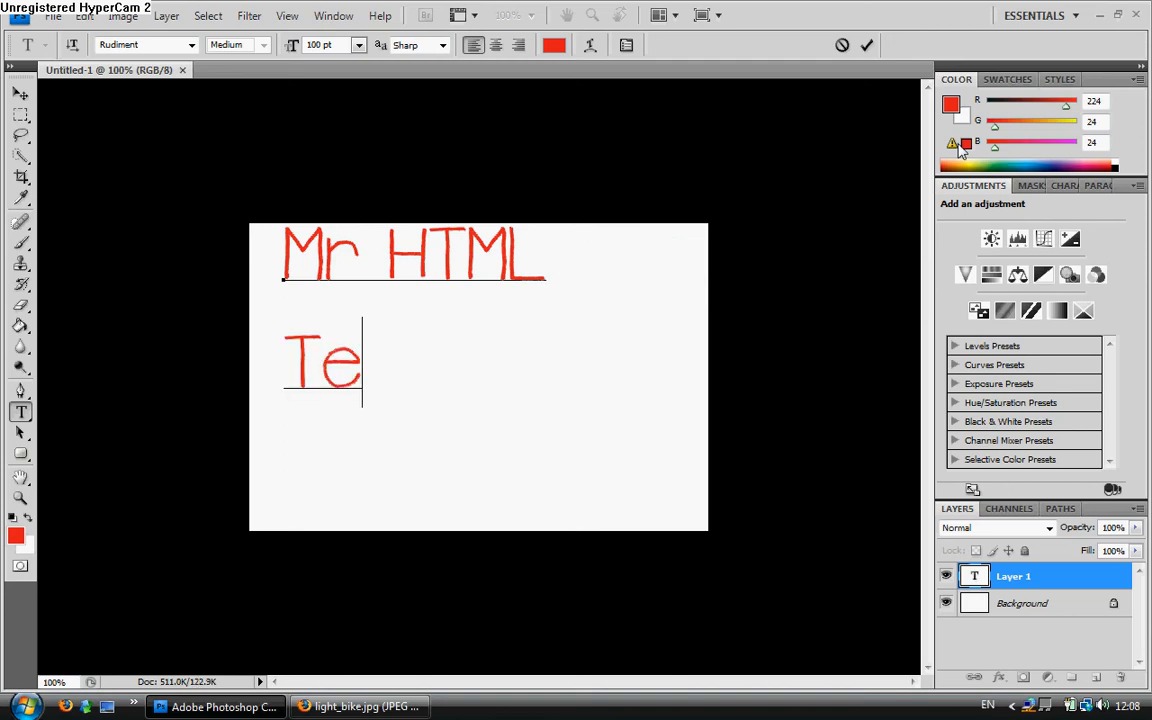
pyautogui.write('ac')
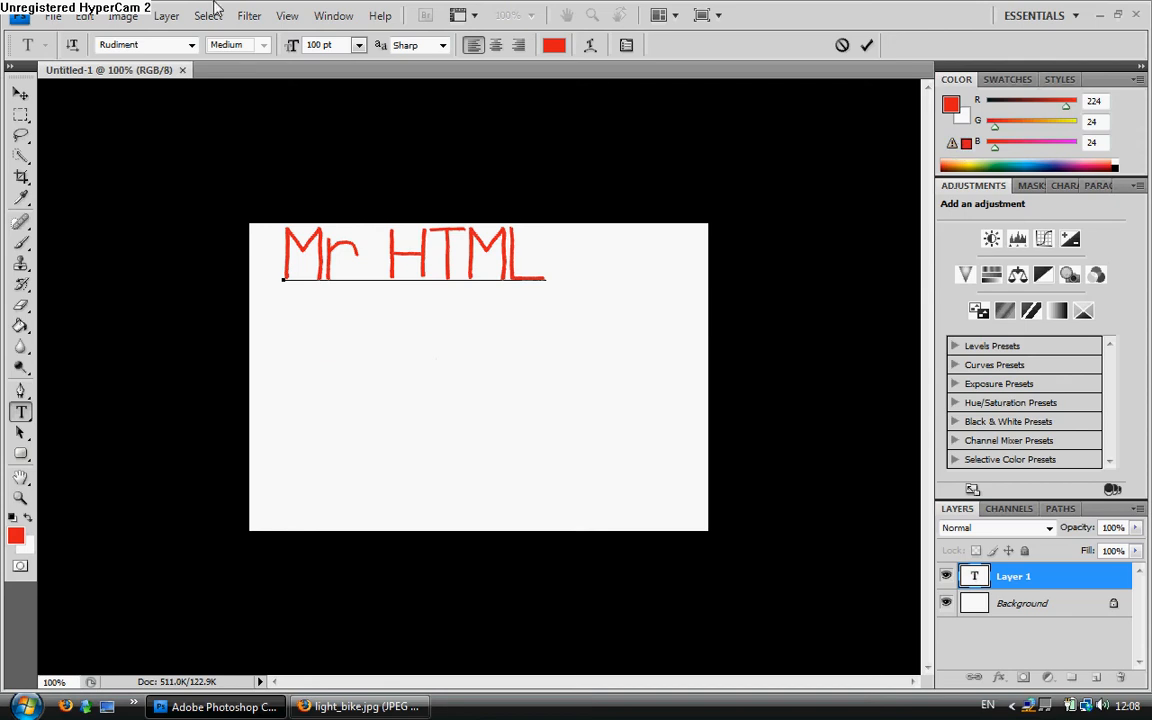
pyautogui.moveTo(4, 110)
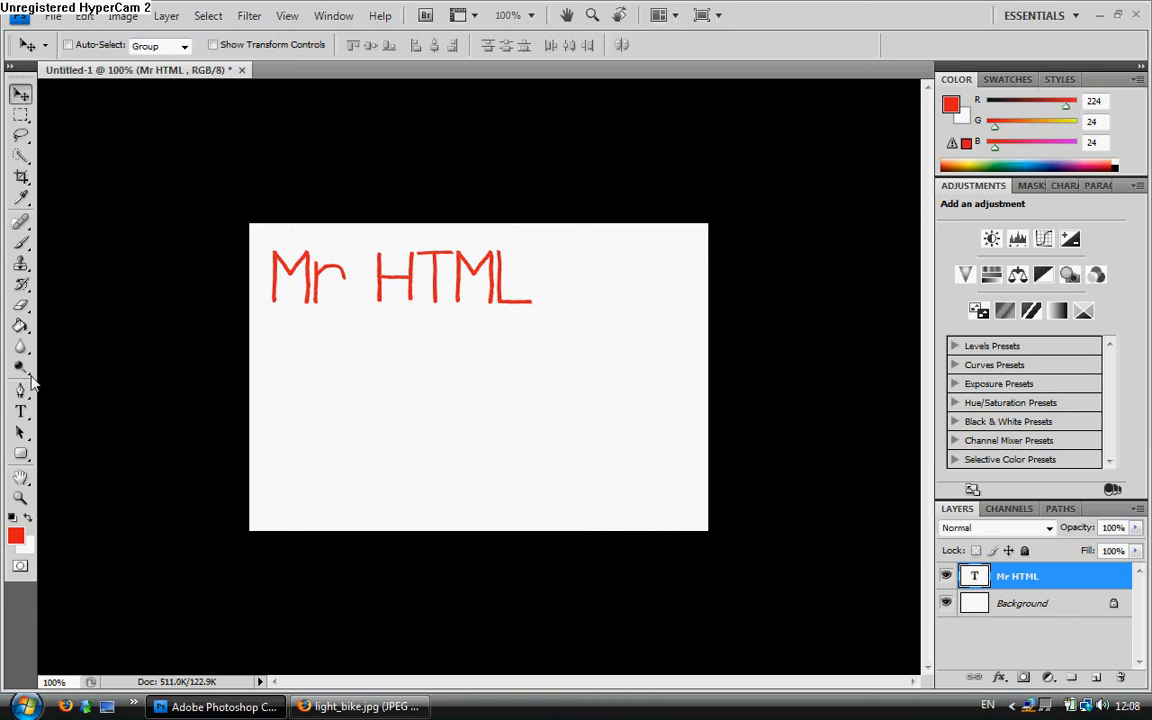
# Extend the red title to read 'Mr HTML Teacher' and commit it.
pyautogui.click(20, 412)
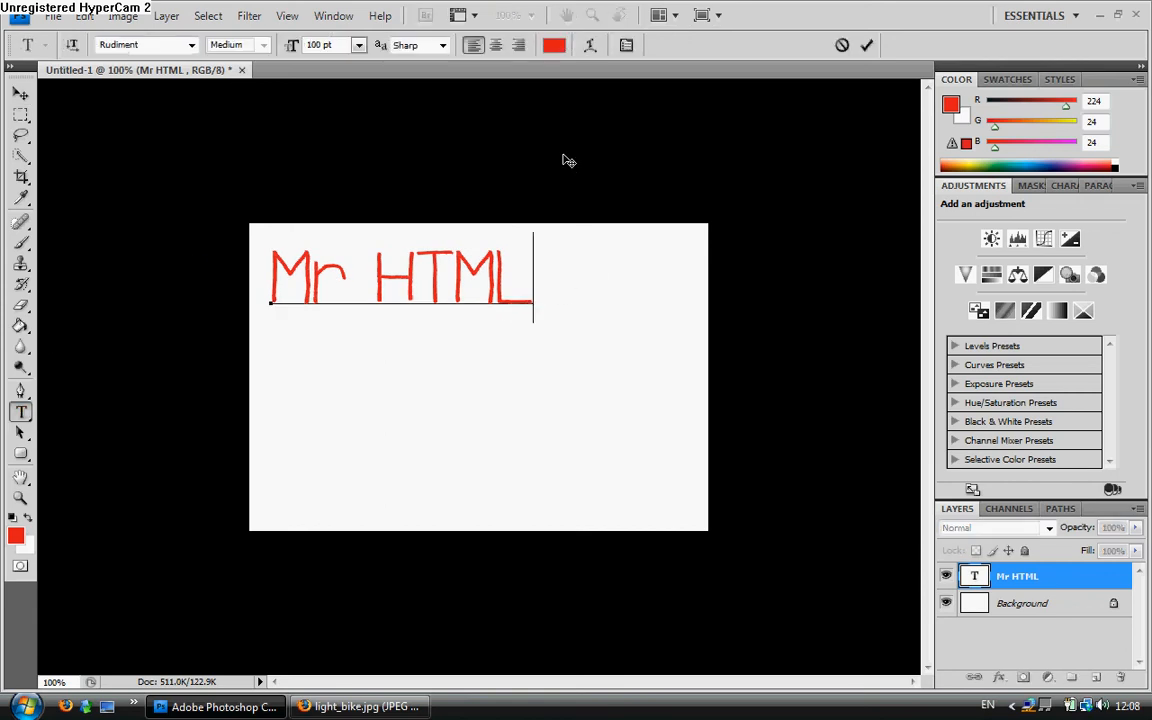
pyautogui.write('Teac')
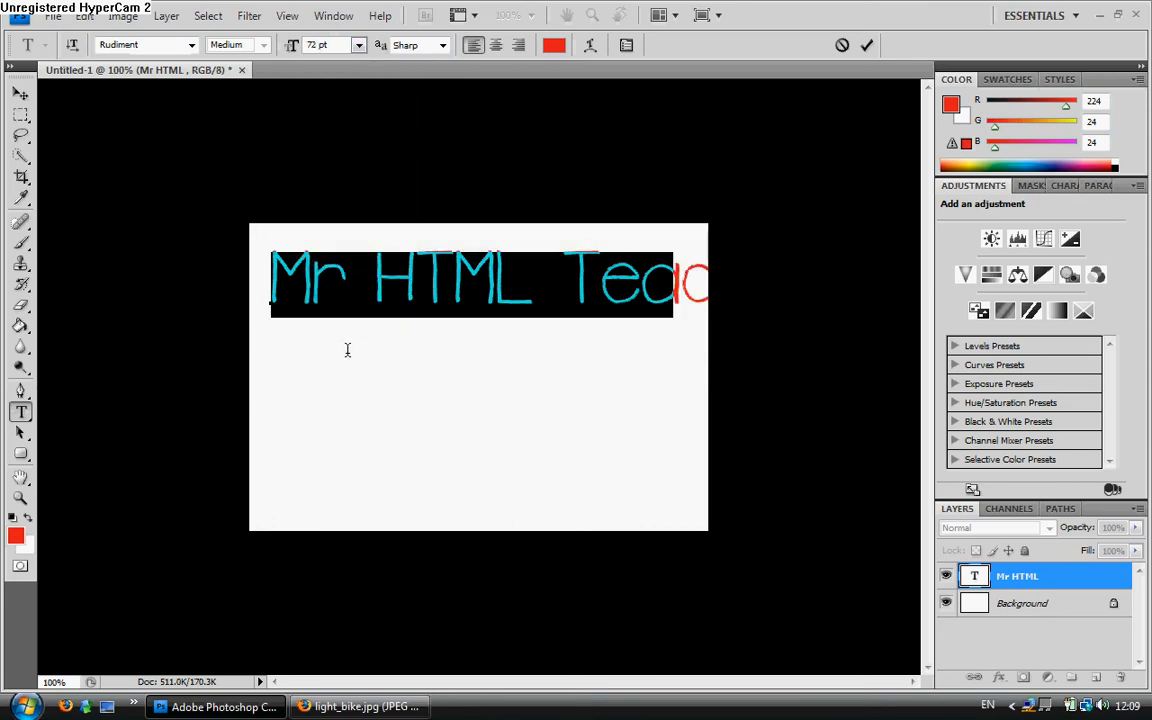
pyautogui.click(866, 44)
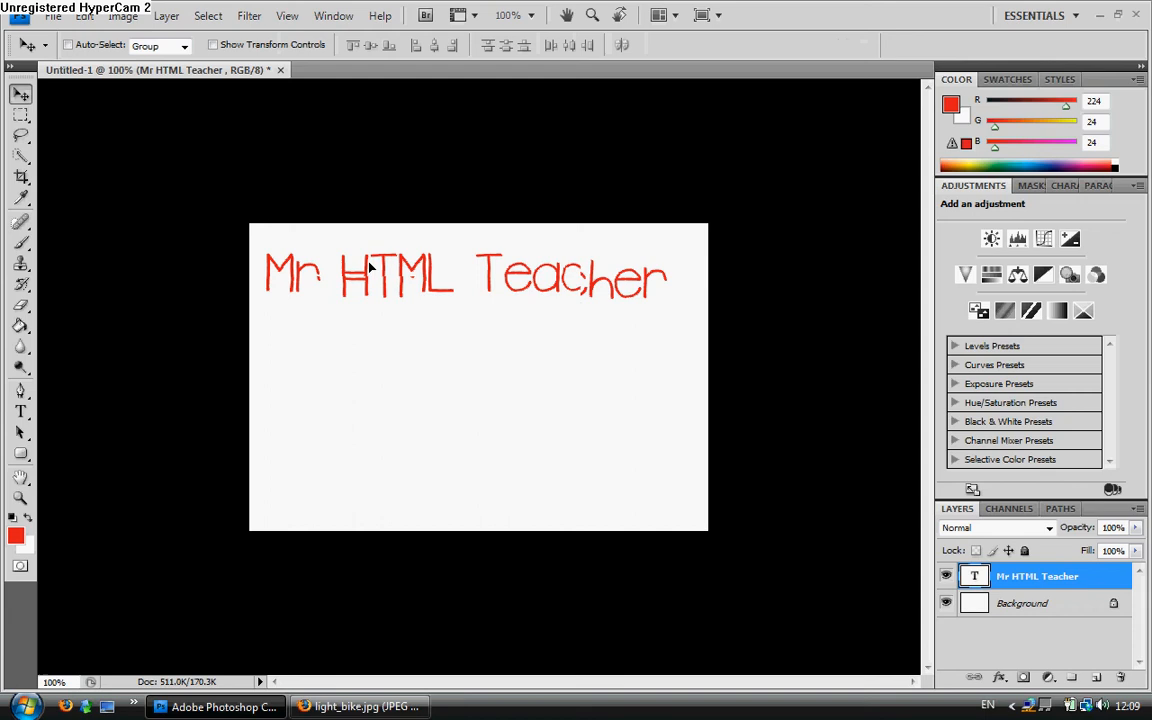
# Add a separate smaller '.com' text layer at 60 pt beneath the title.
pyautogui.click(20, 412)
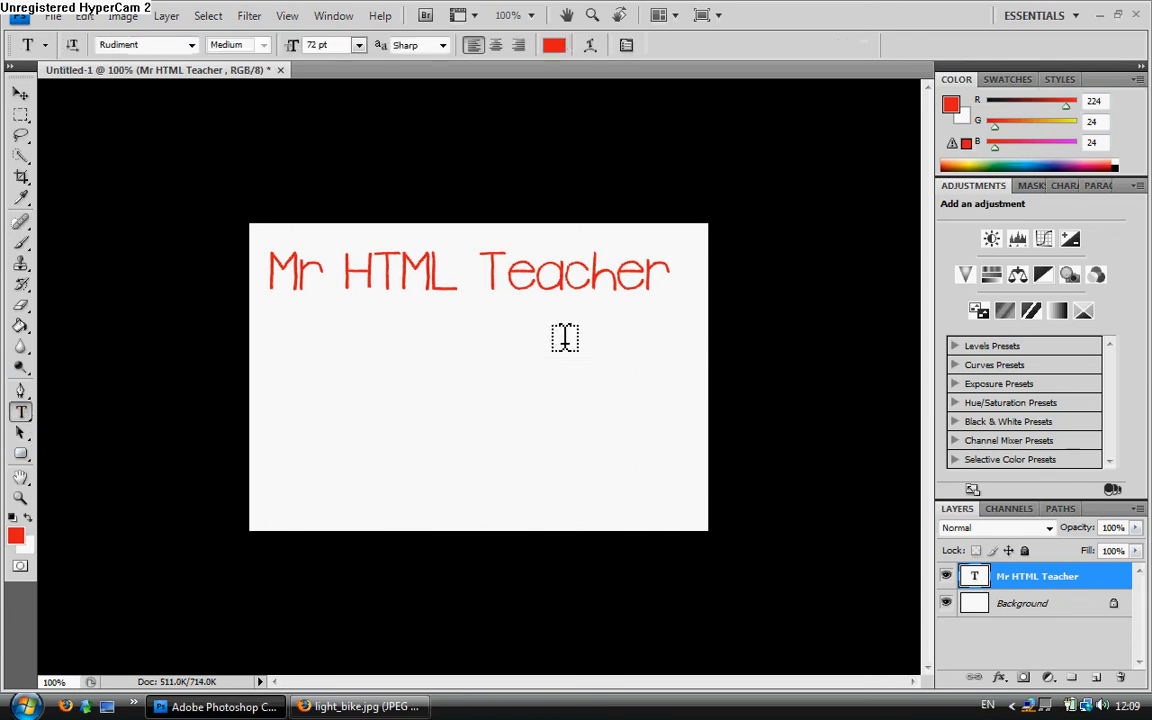
pyautogui.click(544, 310)
pyautogui.write('.com')
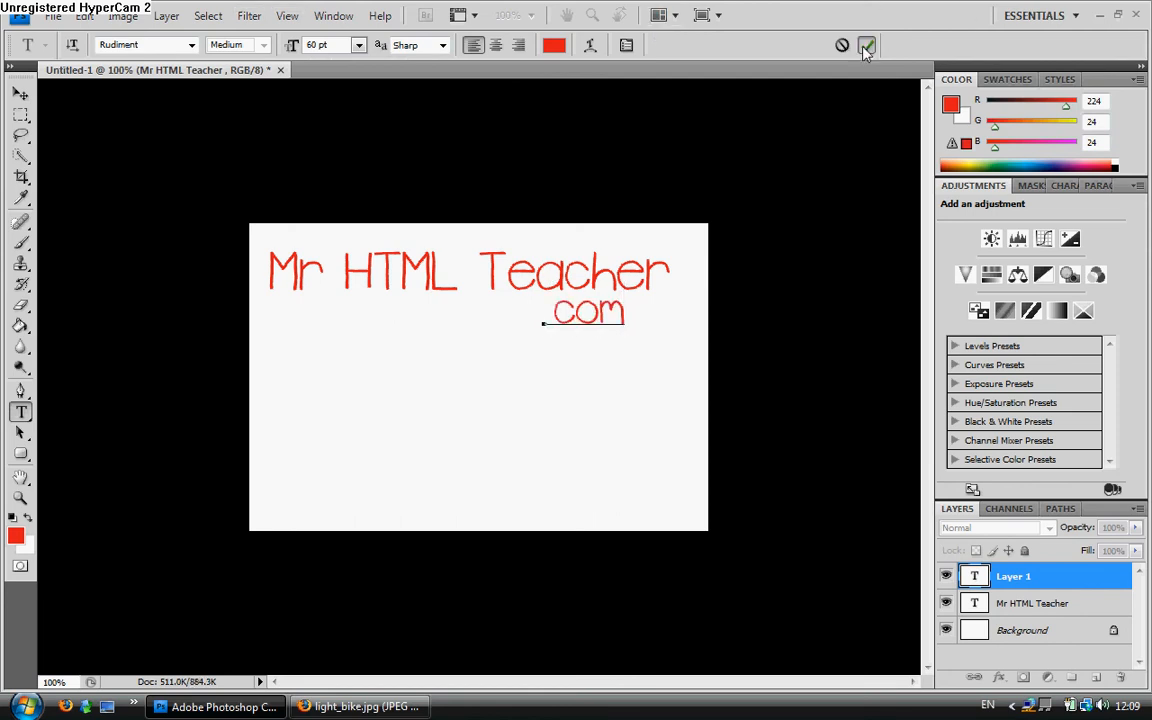
pyautogui.click(866, 46)
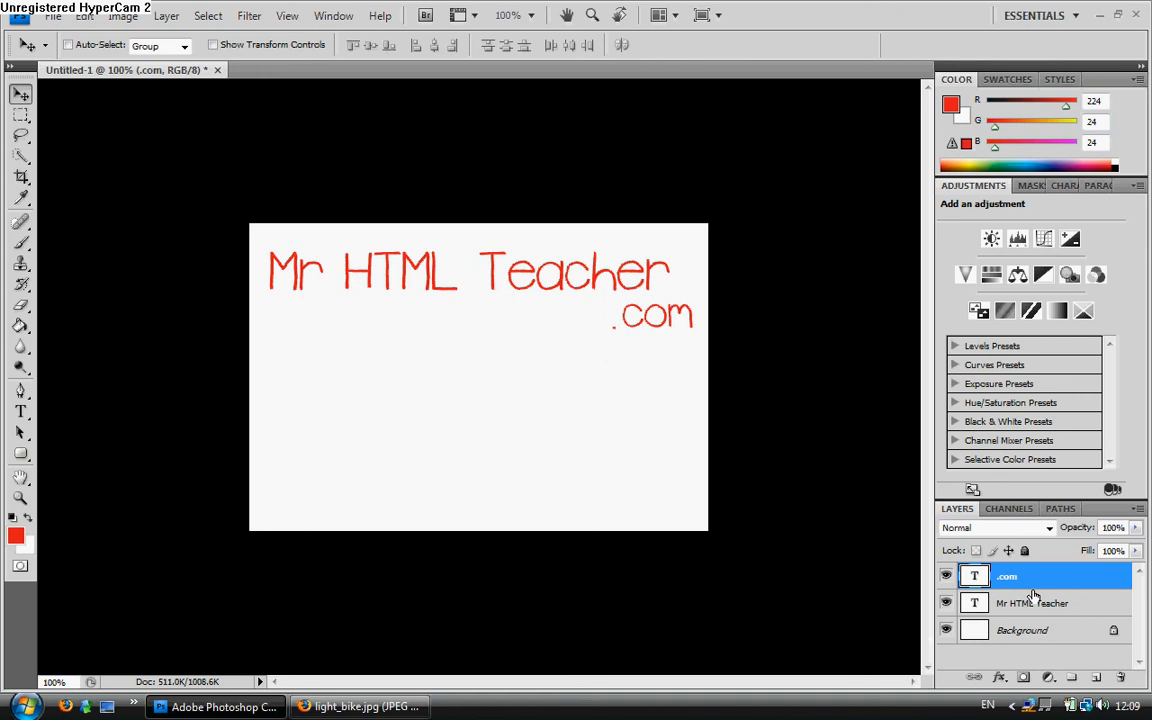
pyautogui.moveTo(1044, 584)
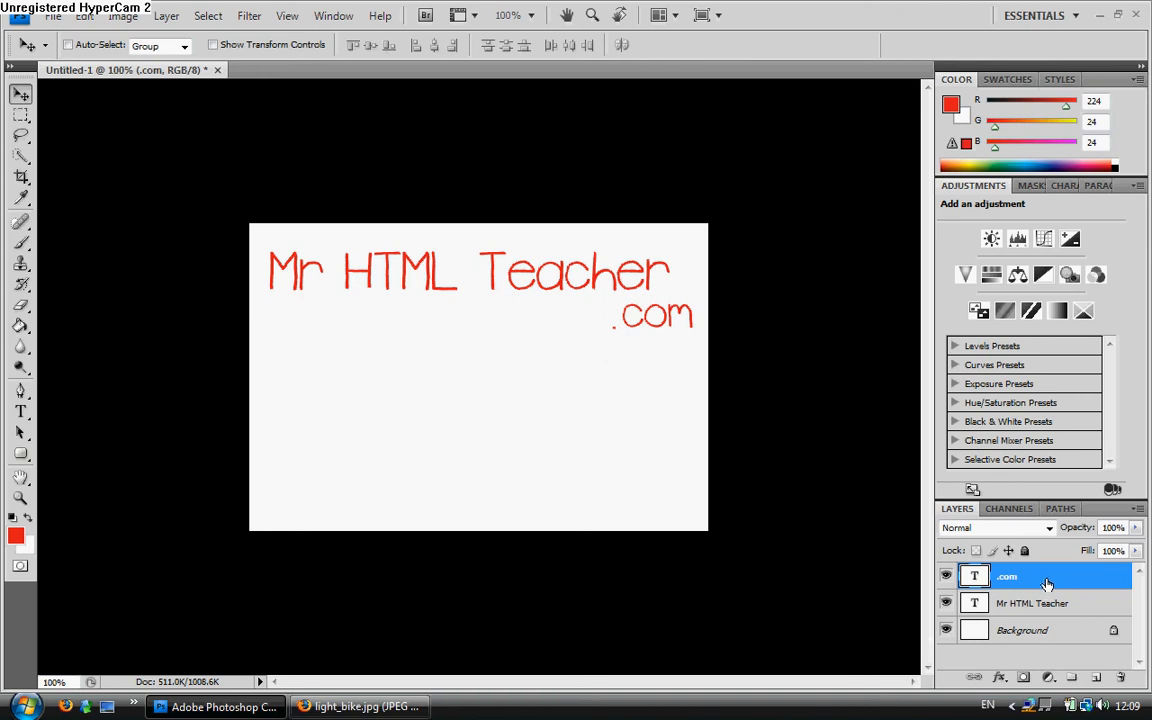
pyautogui.moveTo(1070, 614)
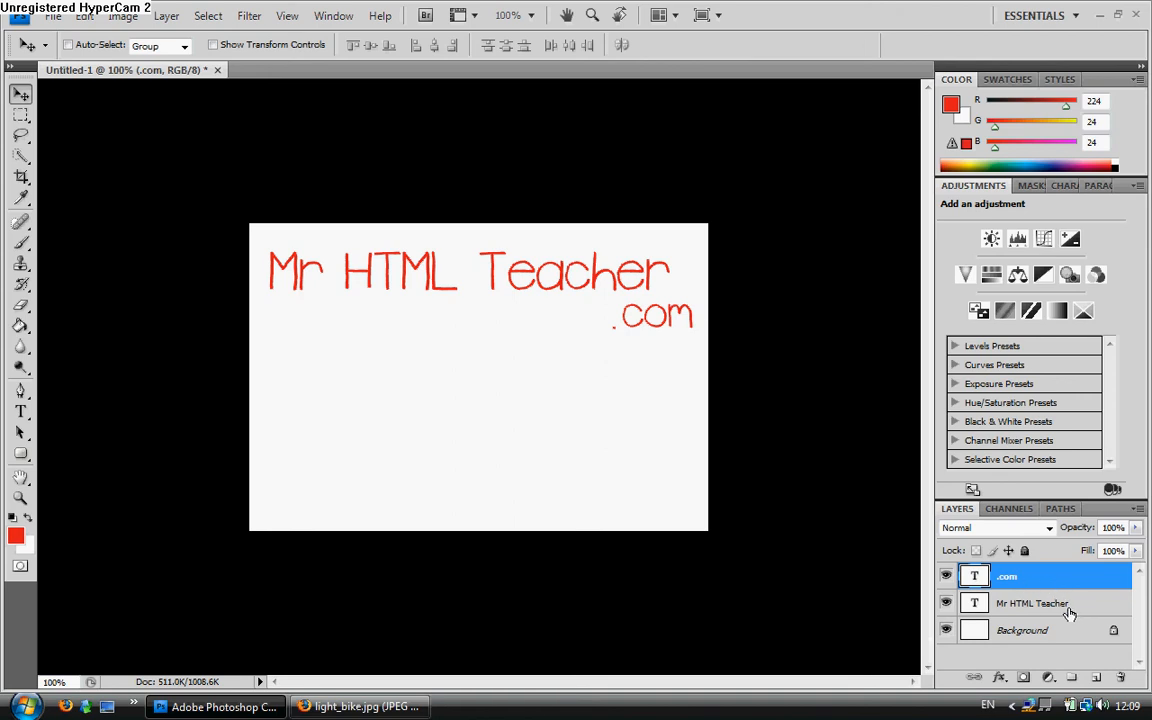
pyautogui.moveTo(1144, 582)
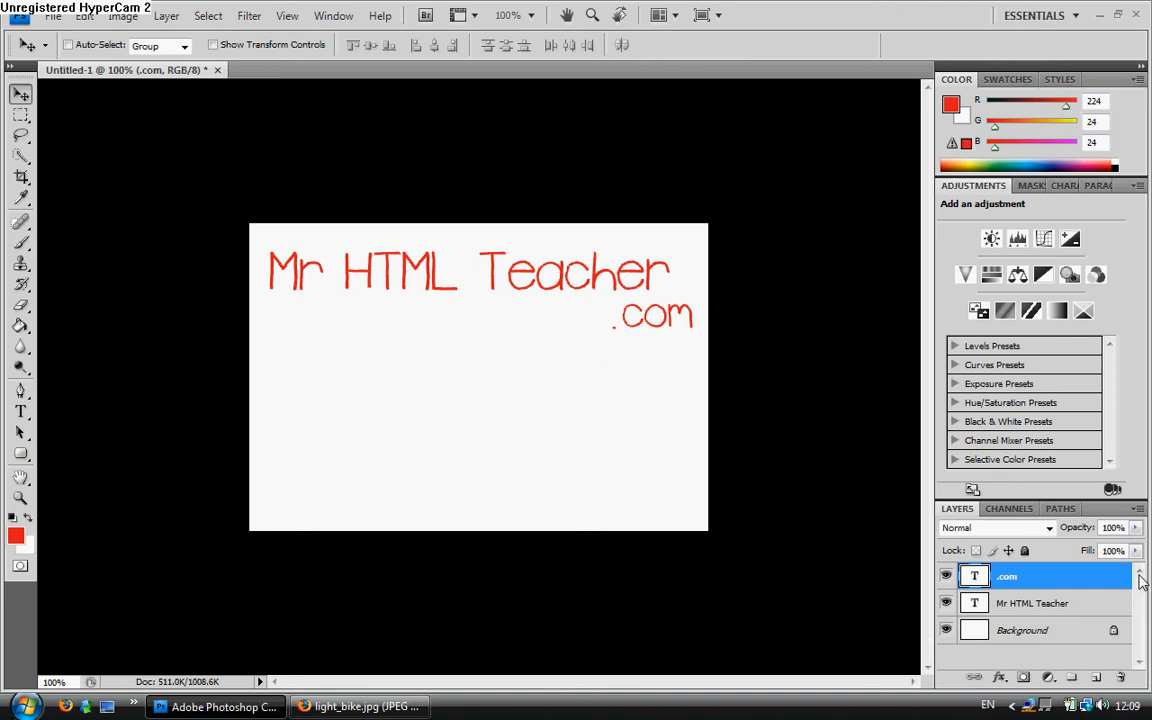
pyautogui.moveTo(1128, 588)
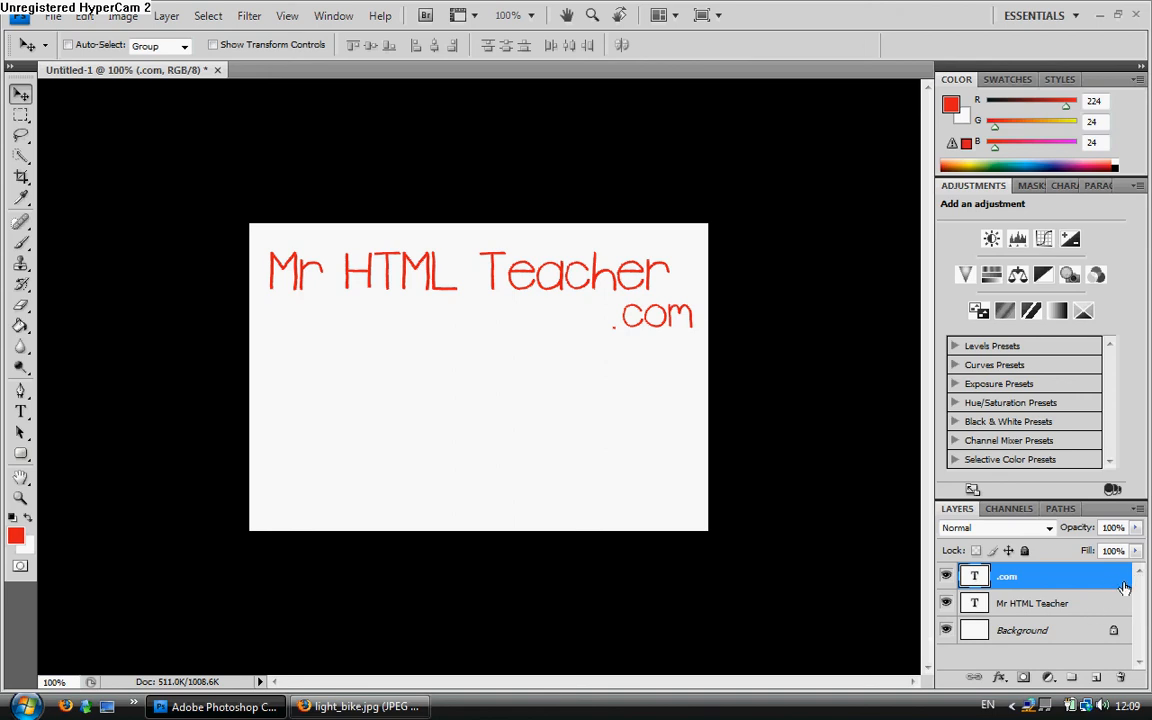
pyautogui.moveTo(988, 622)
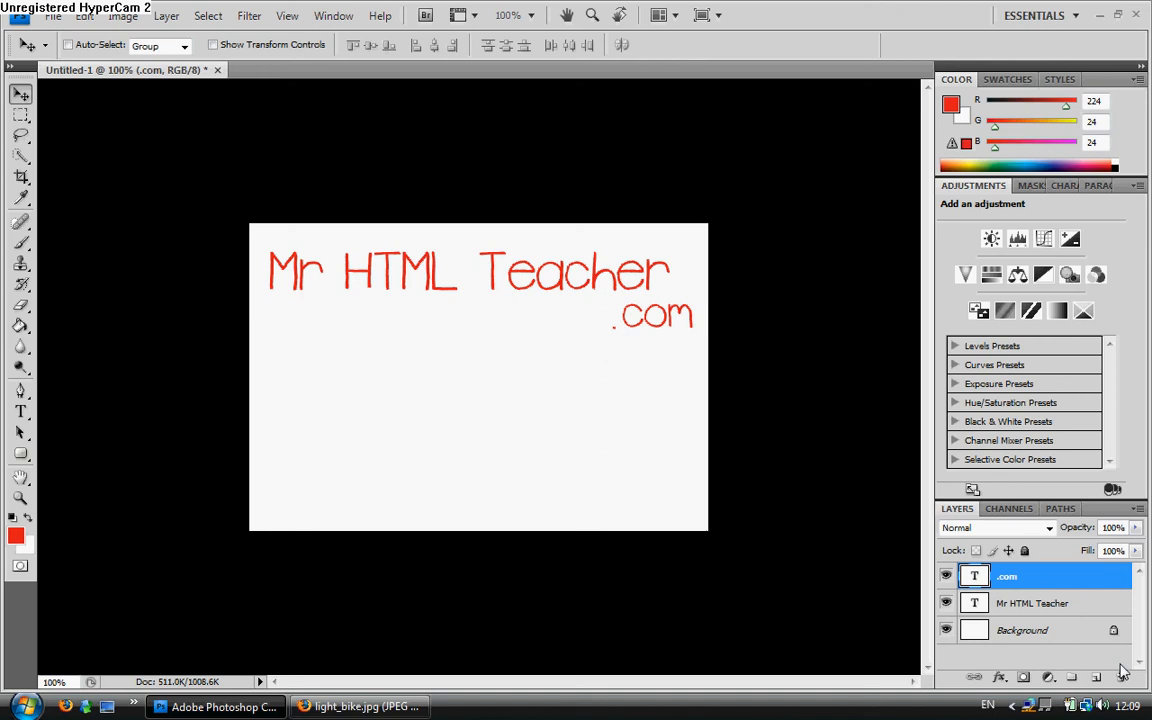
pyautogui.moveTo(1024, 620)
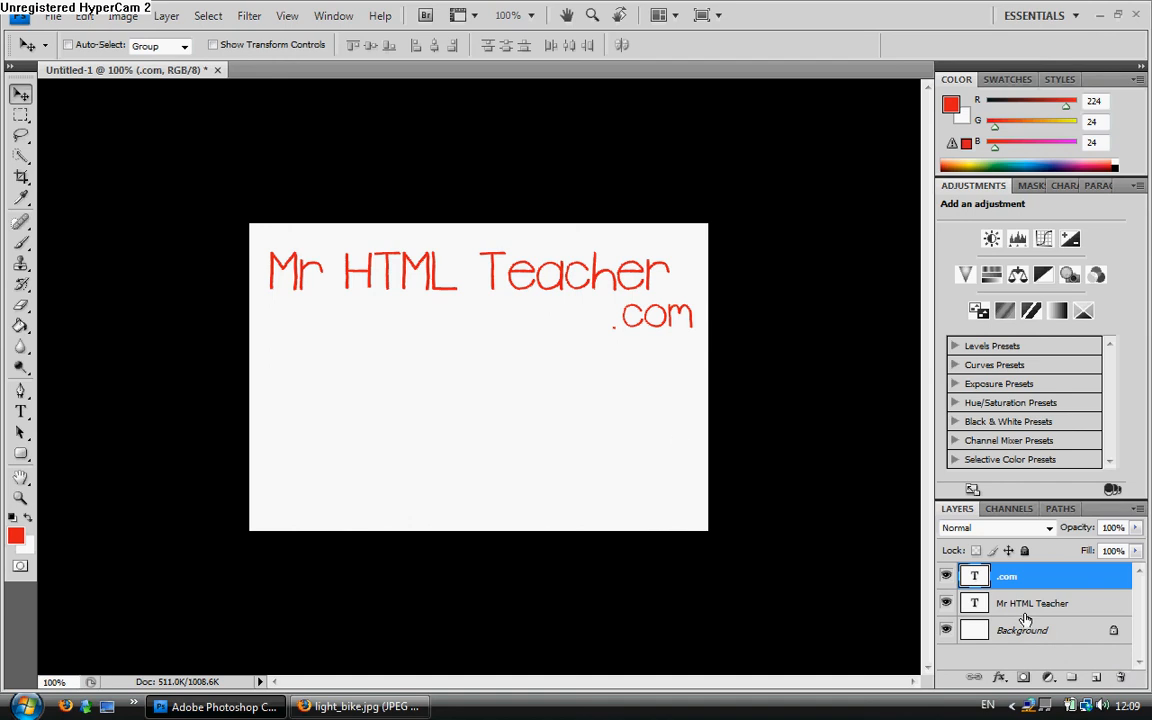
pyautogui.moveTo(170, 96)
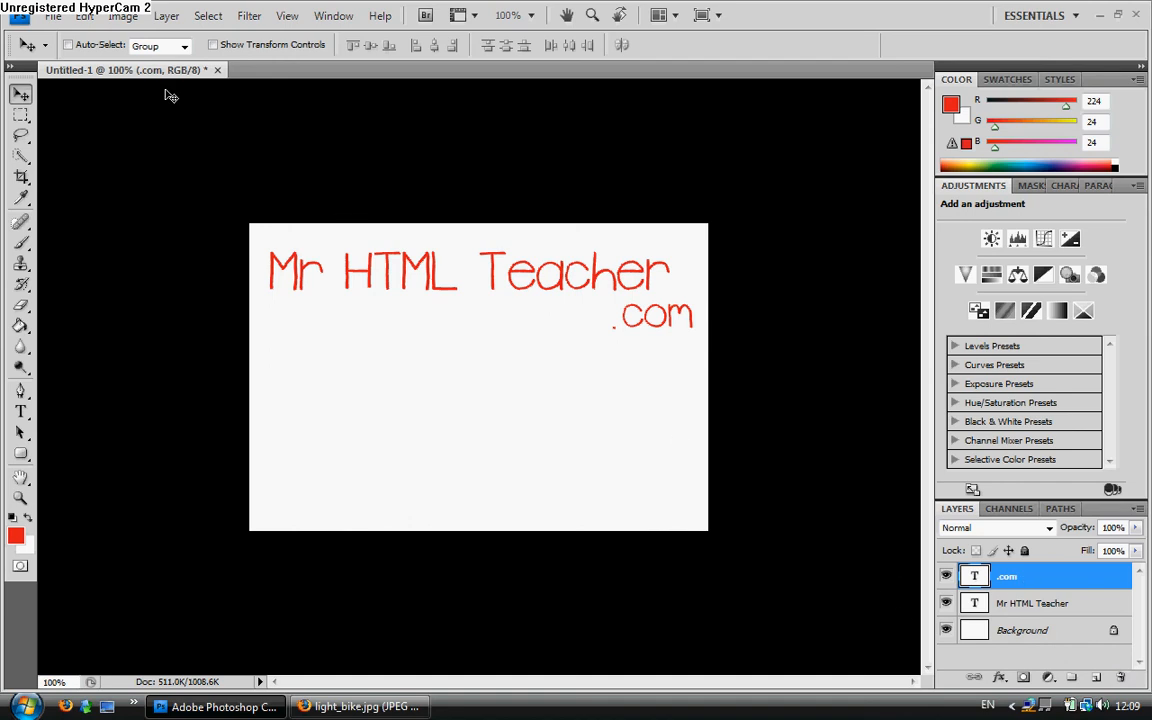
# Define the 'Mr HTML Teacher .com' lettering as a brush preset, keeping the suggested name.
pyautogui.click(84, 16)
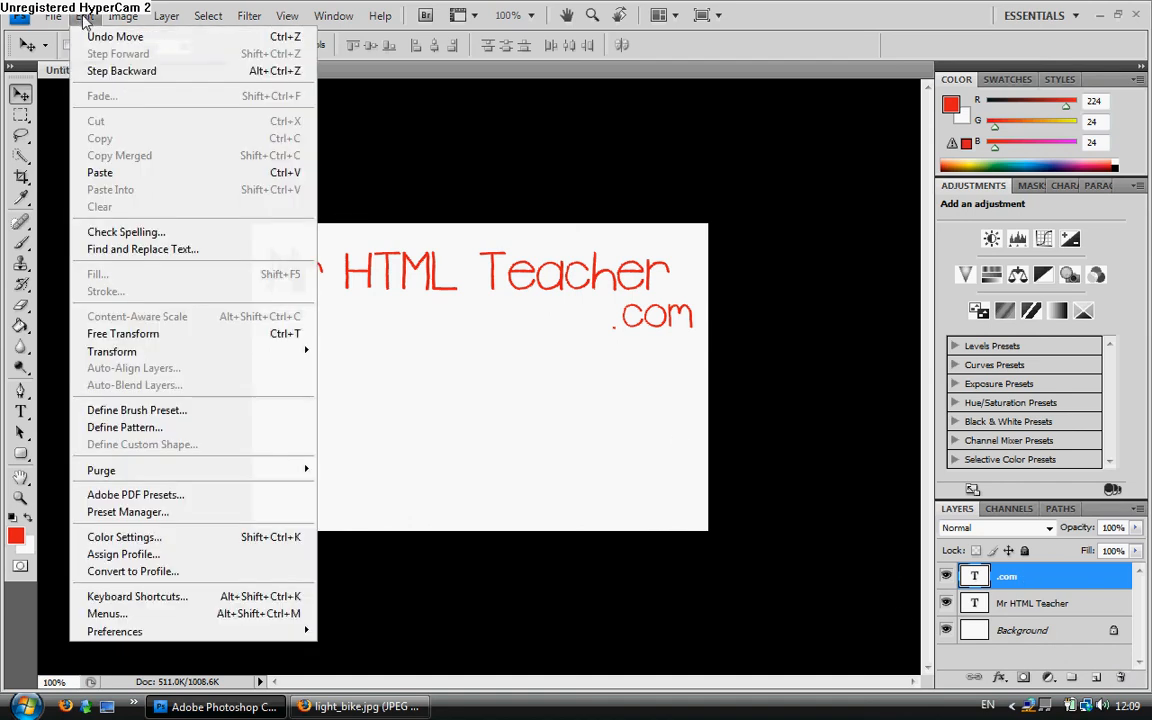
pyautogui.click(136, 410)
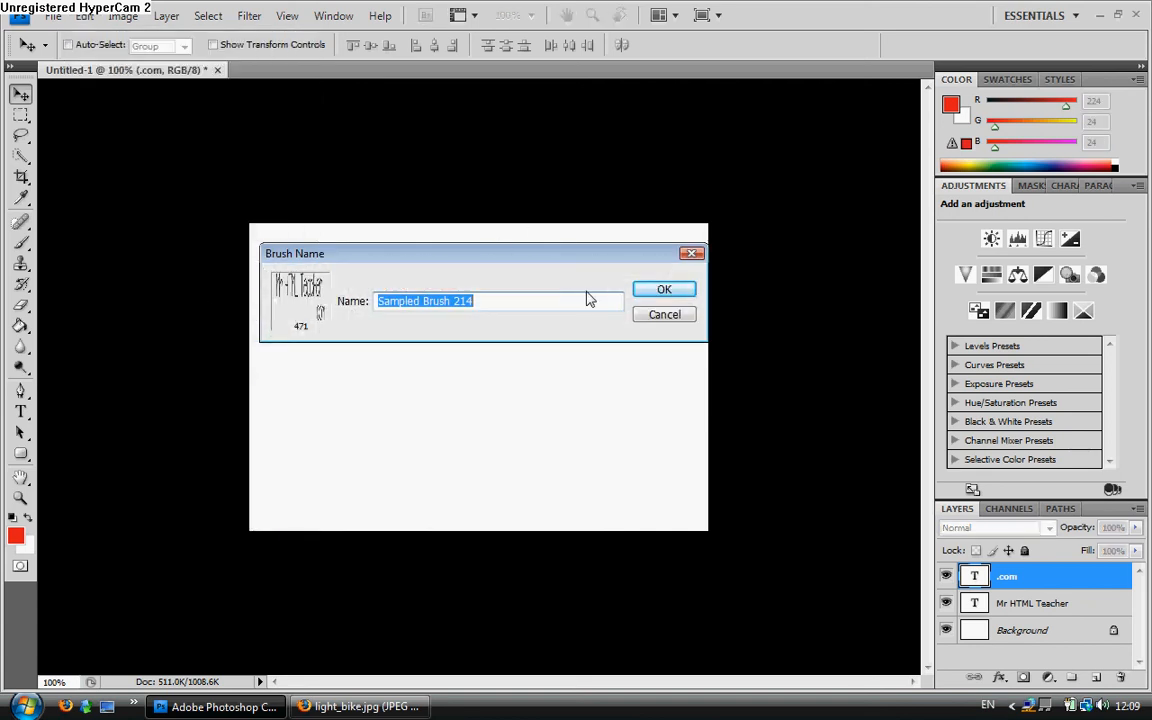
pyautogui.click(664, 288)
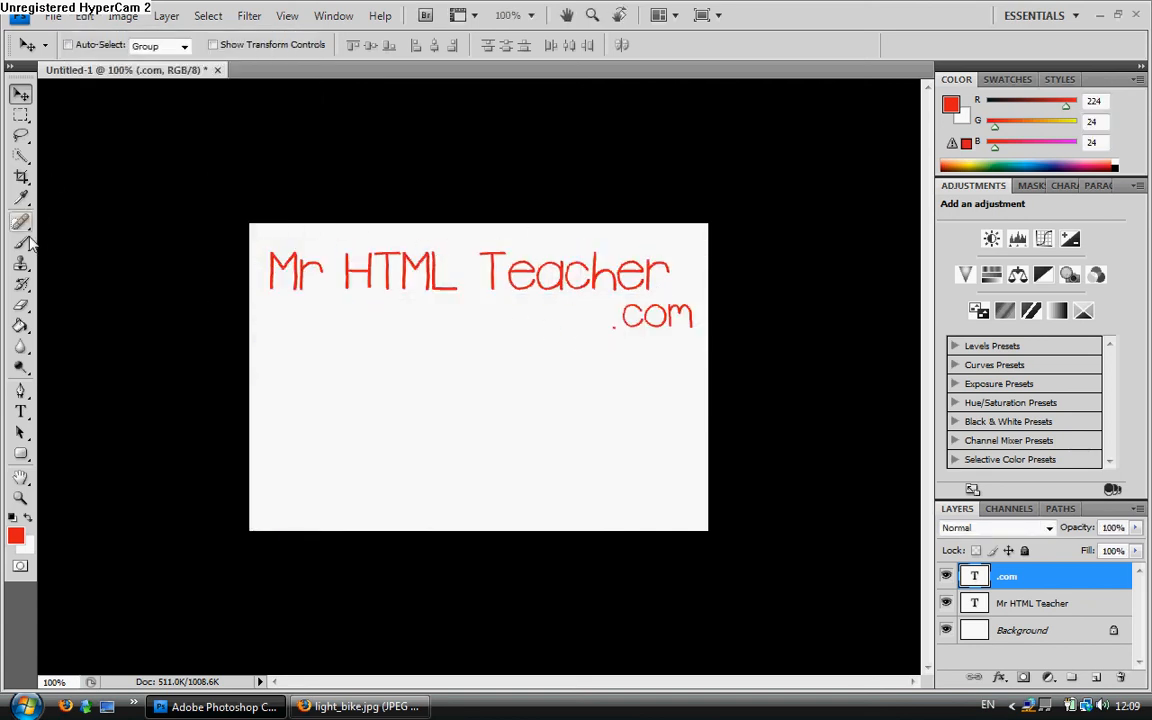
# Stamp a second 'Mr HTML Teacher .com' below the original, rasterizing the .com text layer when prompted.
pyautogui.click(20, 244)
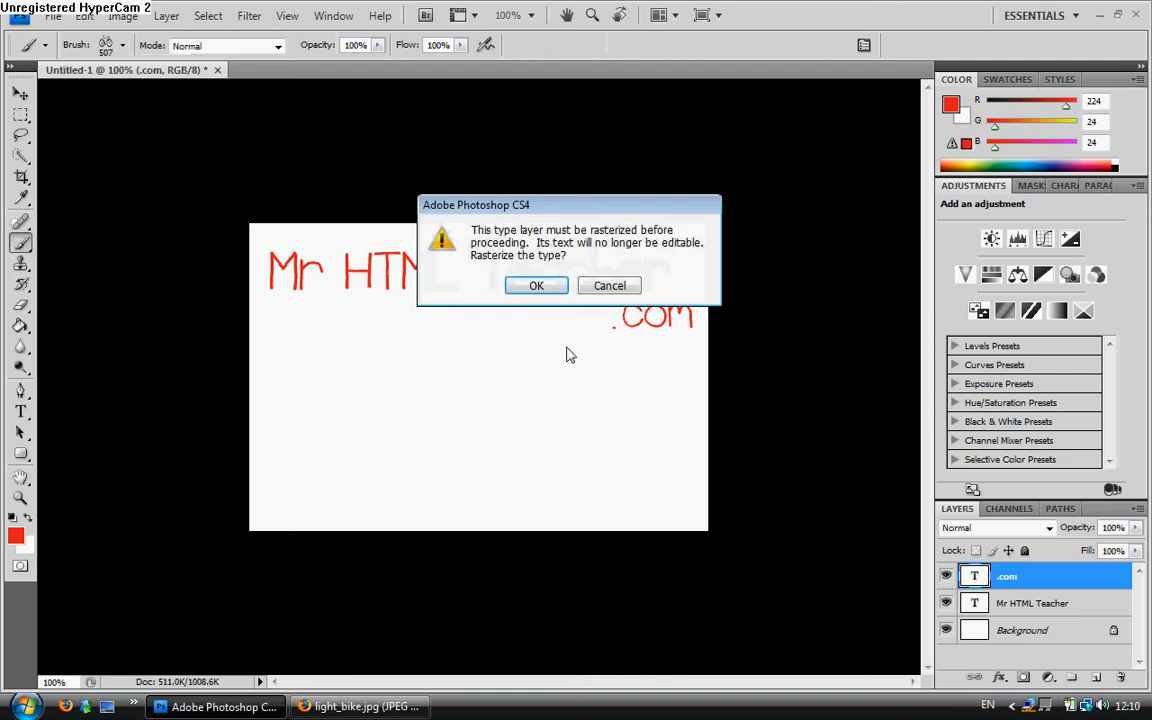
pyautogui.click(536, 284)
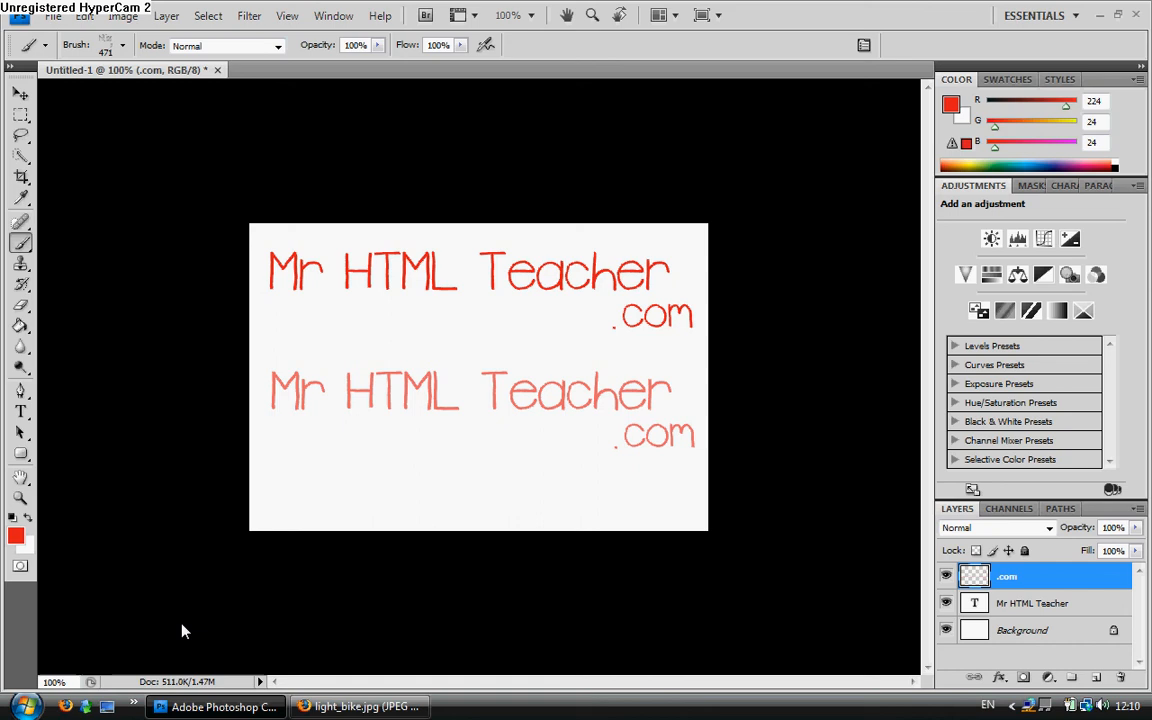
pyautogui.moveTo(320, 358)
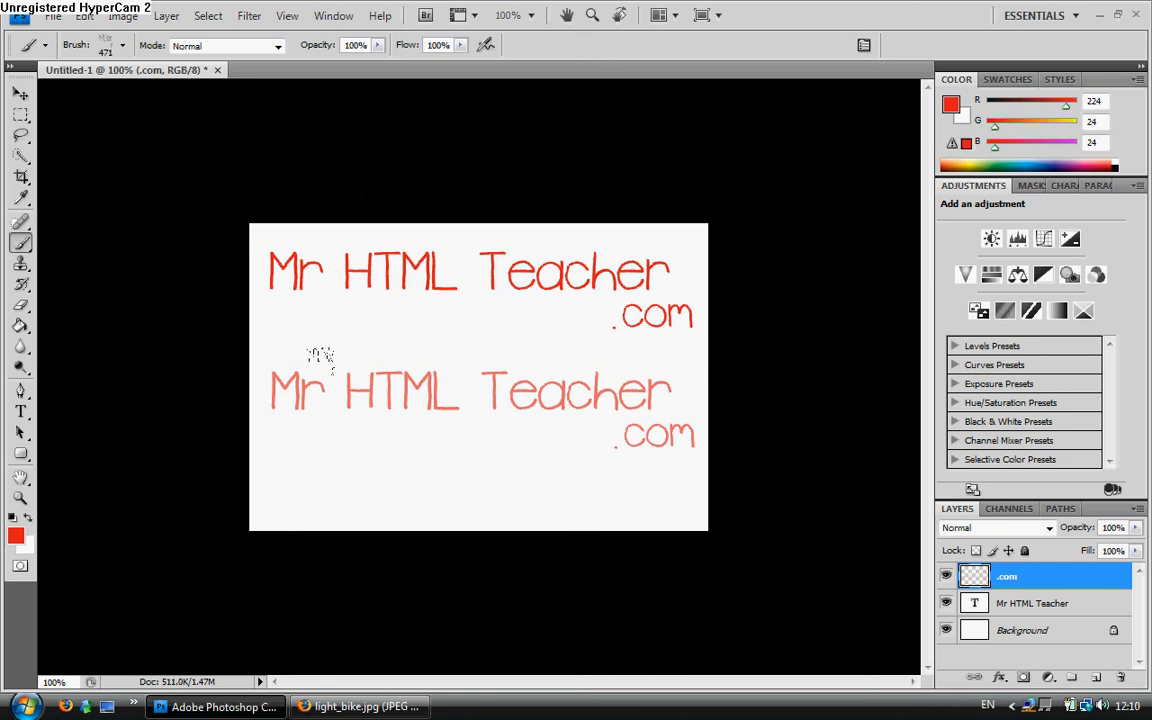
pyautogui.moveTo(296, 476)
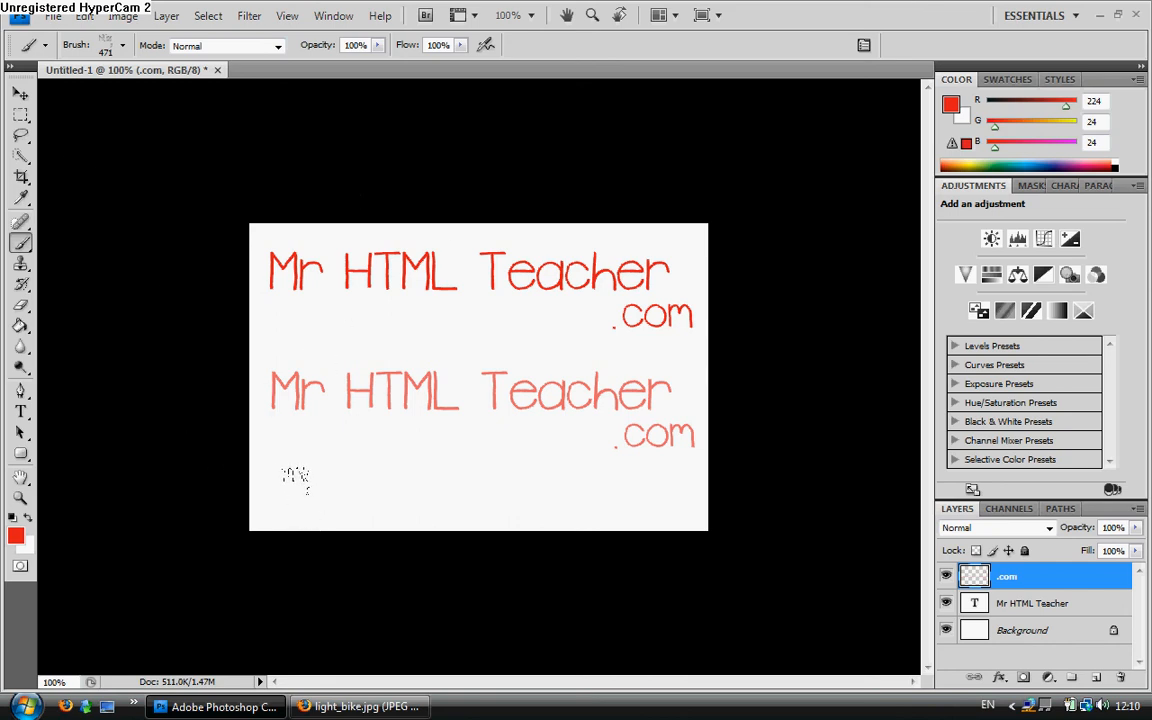